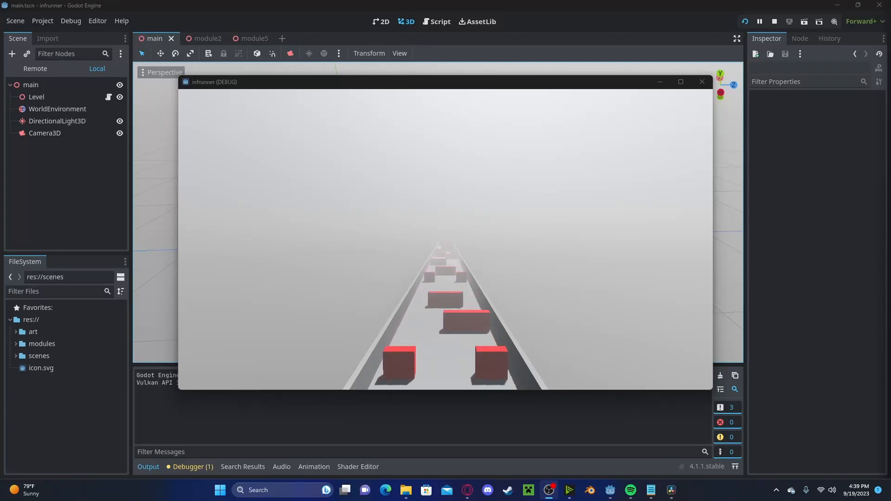
# Step: Stop the running infinite-runner game and add a new node to the main scene
pyautogui.click(773, 22)
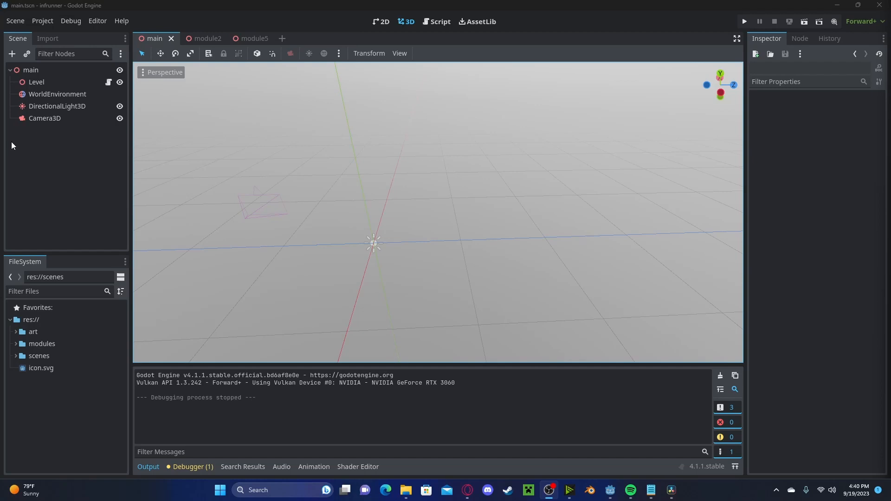
pyautogui.click(12, 53)
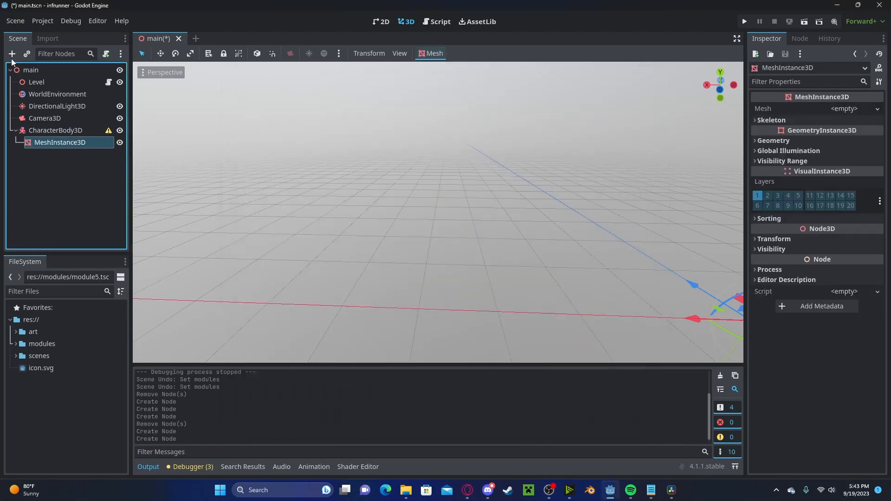
# Step: Add a CollisionShape3D child to the character and assign it a new collision shape
pyautogui.click(11, 53)
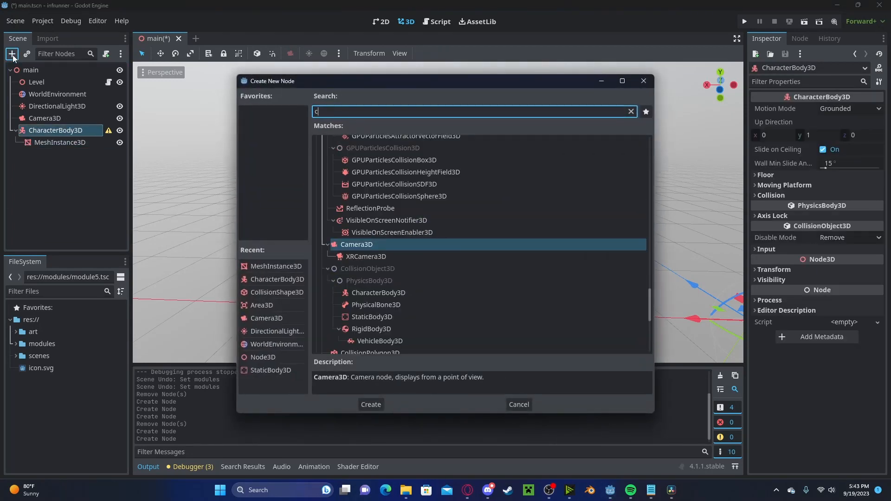
pyautogui.click(369, 404)
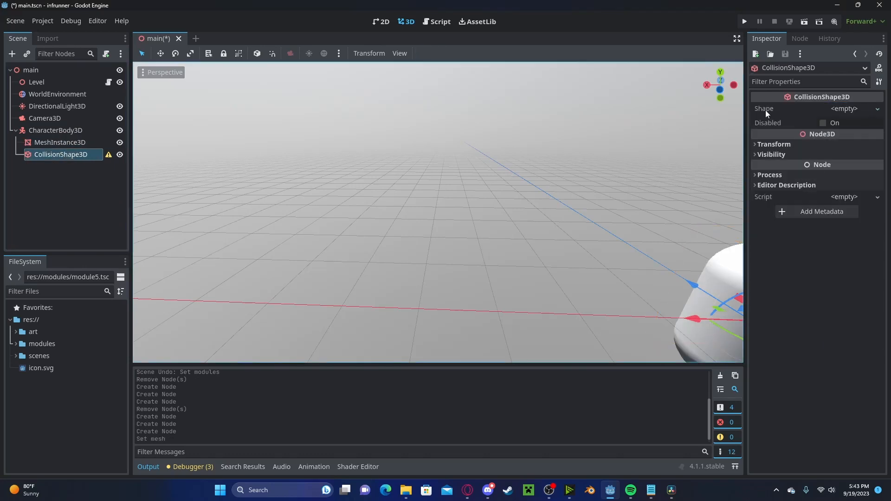
pyautogui.click(843, 109)
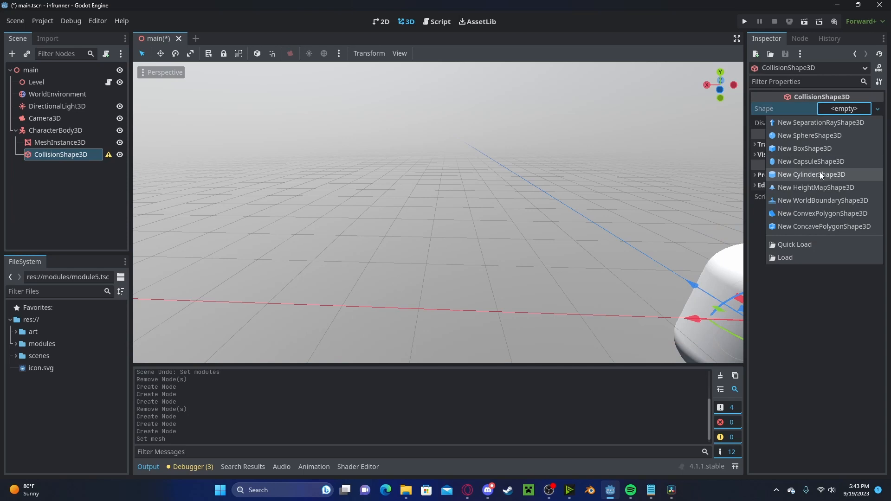
pyautogui.click(810, 161)
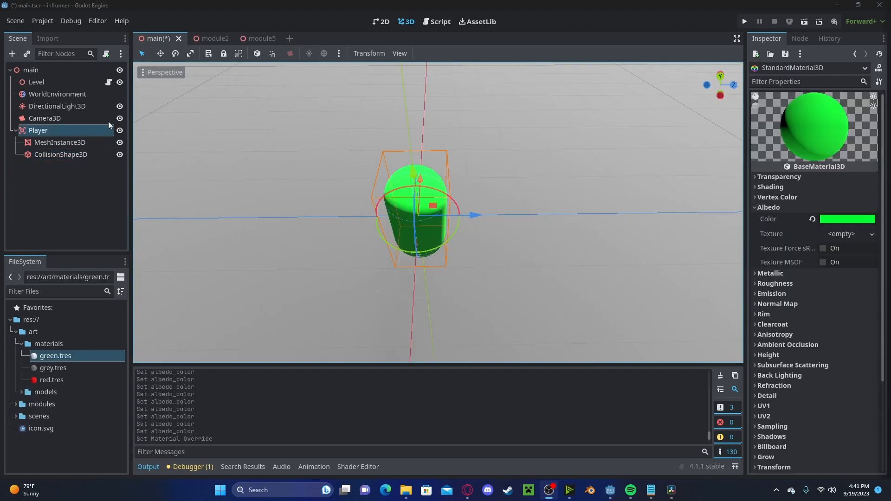
pyautogui.click(439, 22)
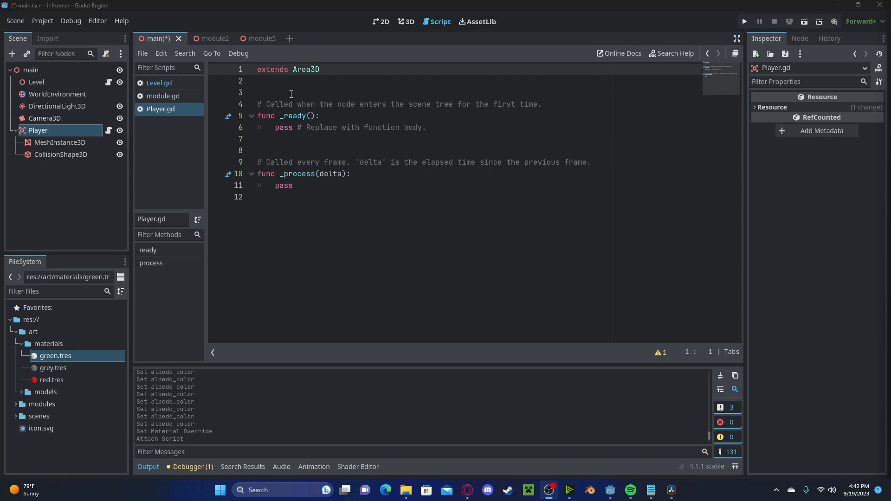
# Step: Declare positions = [-3, 0, 3] and curPos, and delete the unused _ready function
pyautogui.write('var')
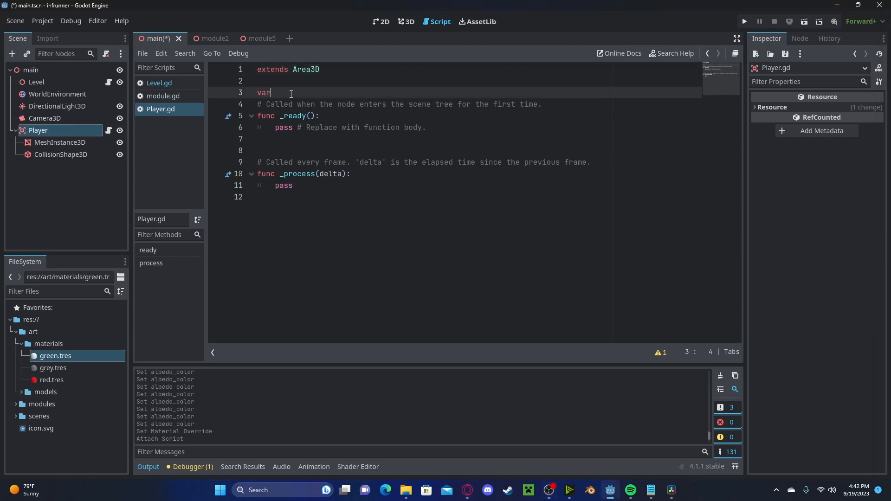
pyautogui.write('position')
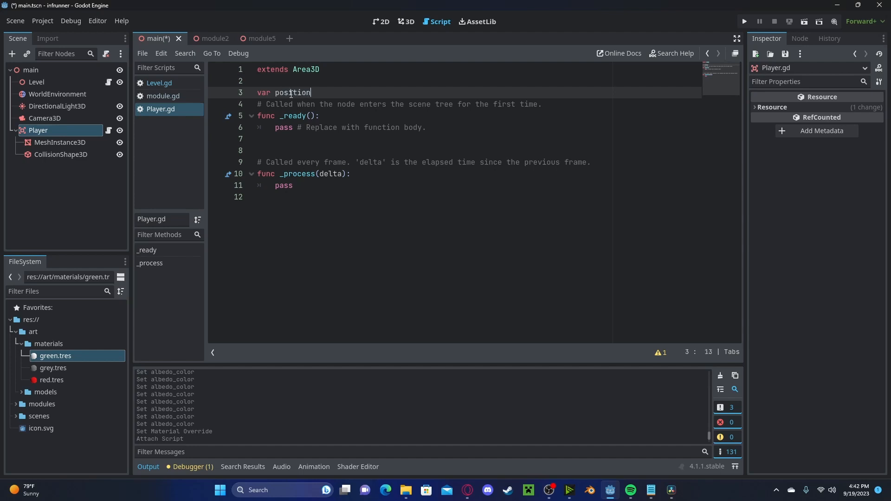
pyautogui.write('s = []')
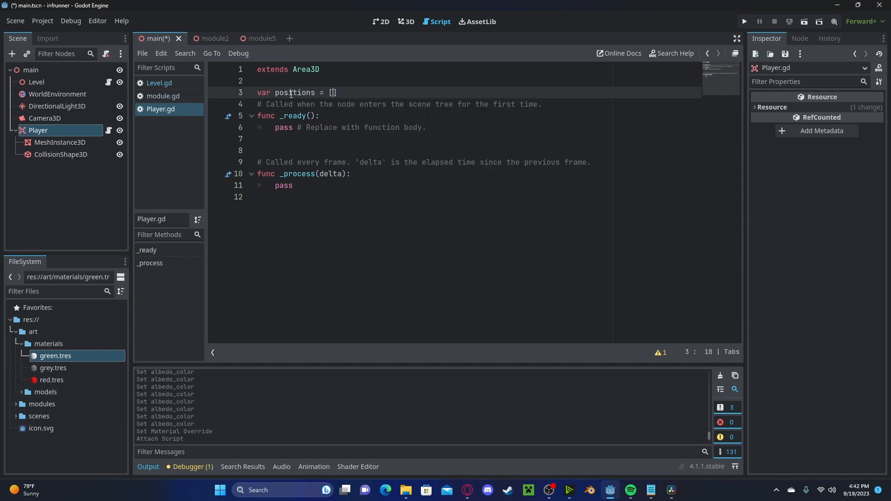
pyautogui.write('-3')
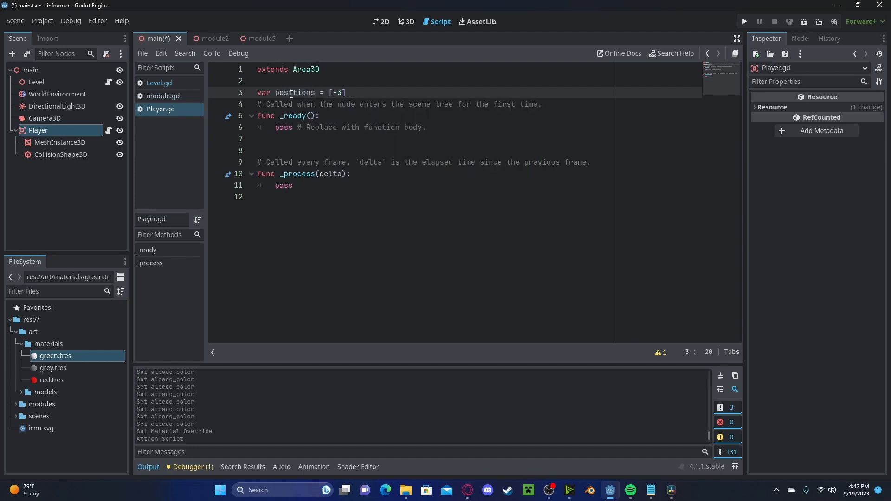
pyautogui.write(',0,')
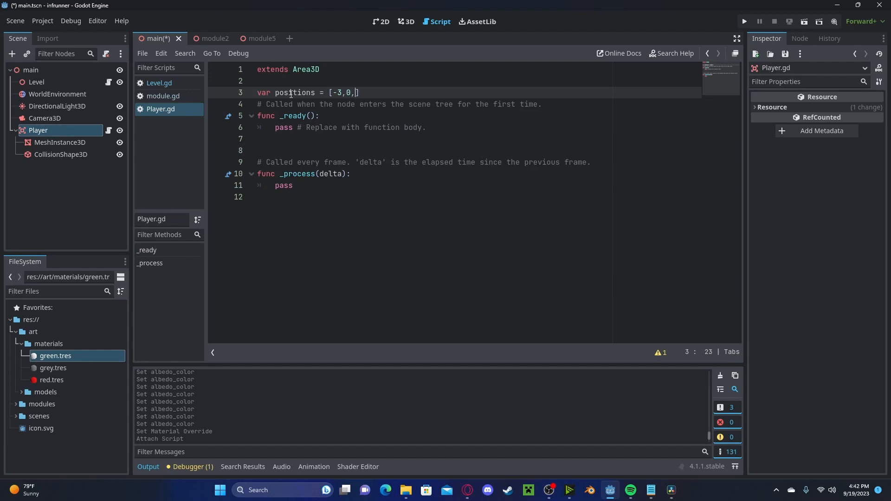
pyautogui.write('3]')
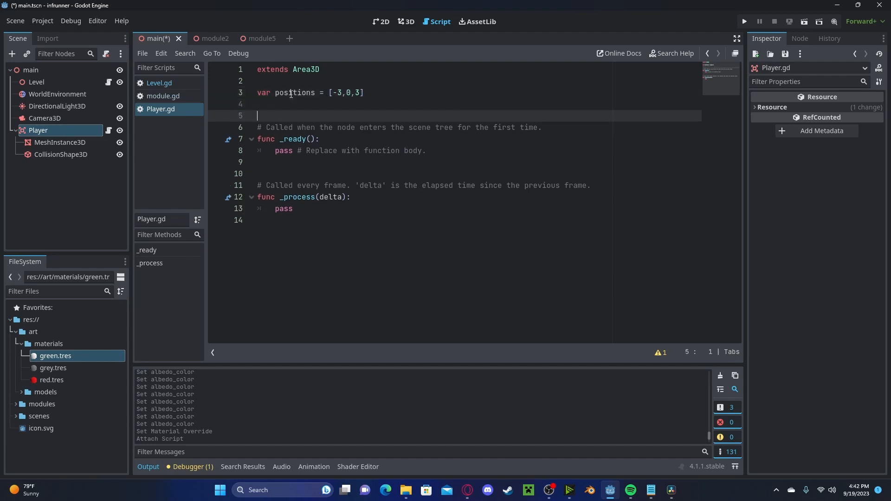
pyautogui.write('var curPos = 1')
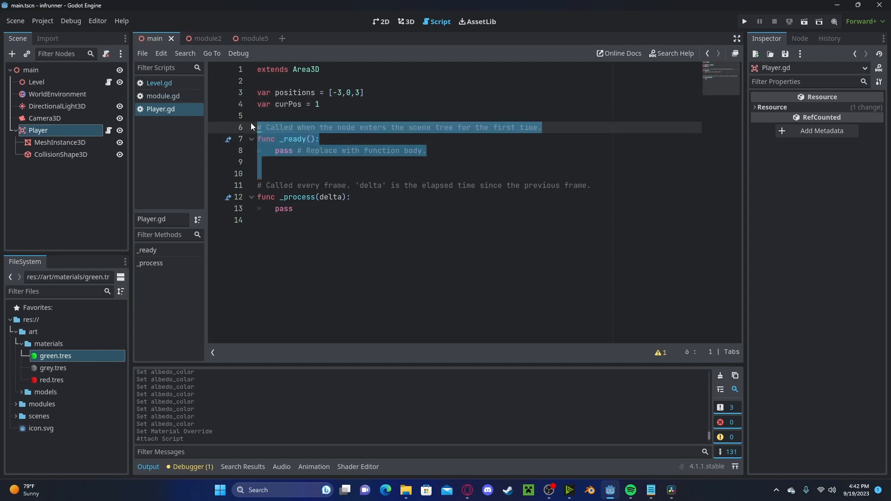
pyautogui.press('Delete')
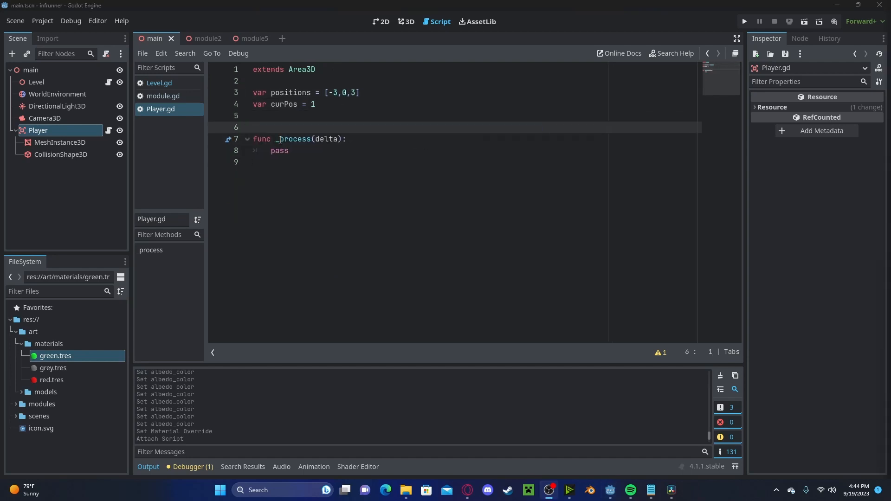
pyautogui.moveTo(391, 157)
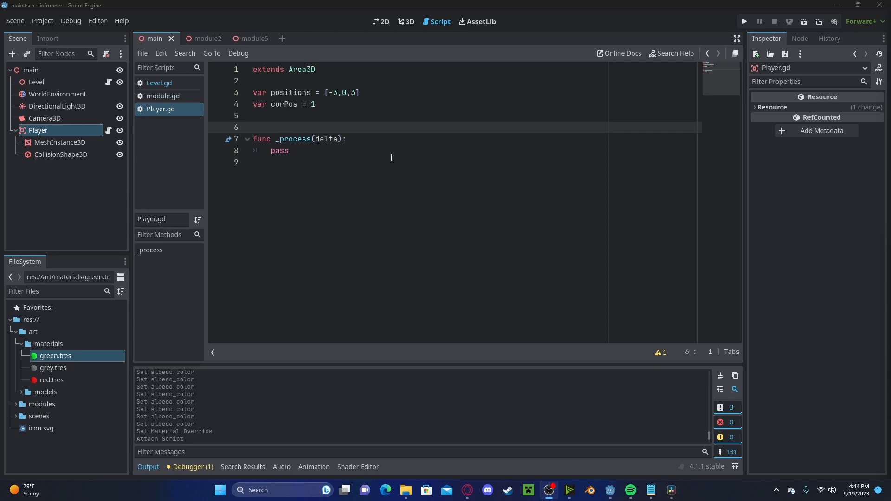
# Step: Declare swipeLength, Vector startSwipe and curSwipe, and begin the swiping flag variable
pyautogui.write('var')
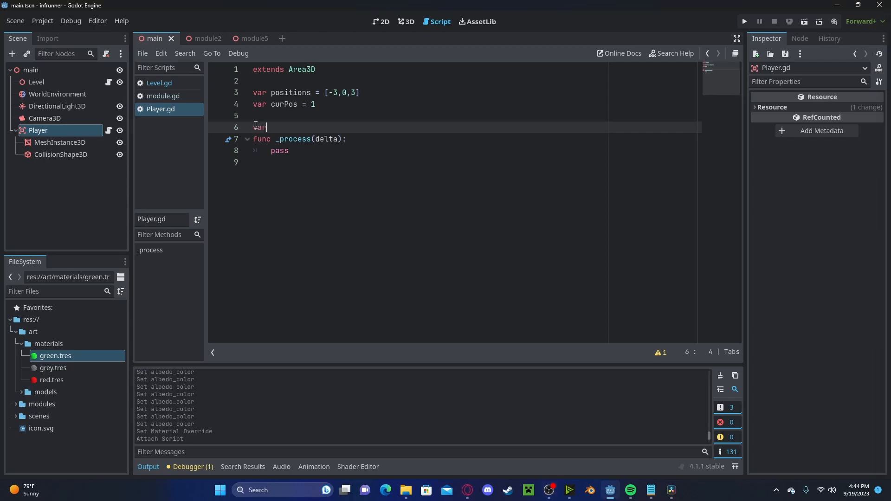
pyautogui.write('swipeLength = 100')
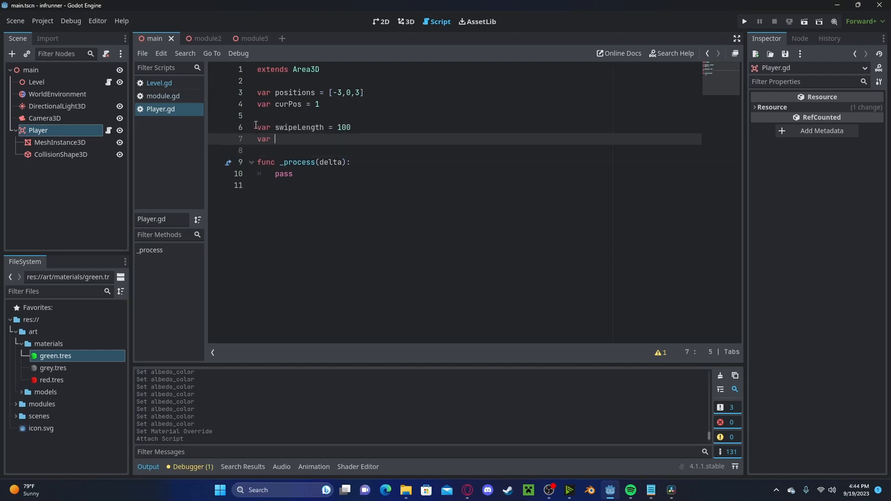
pyautogui.write('sta')
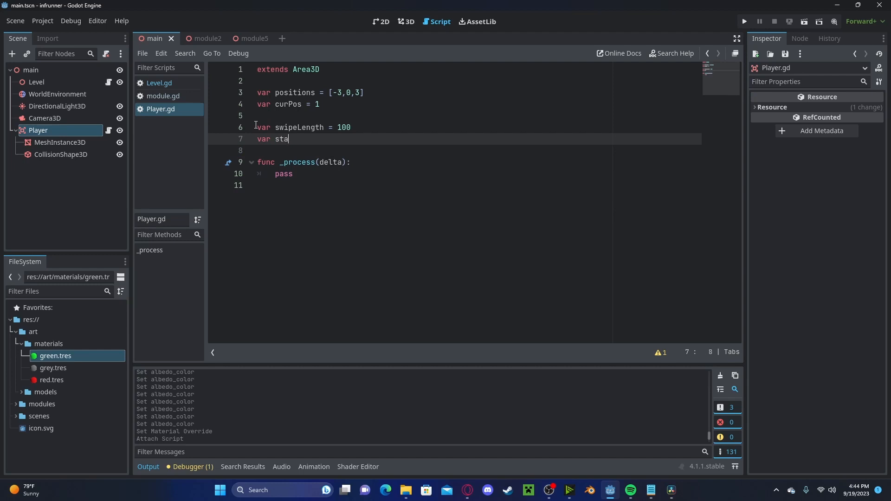
pyautogui.write('rtSwipe')
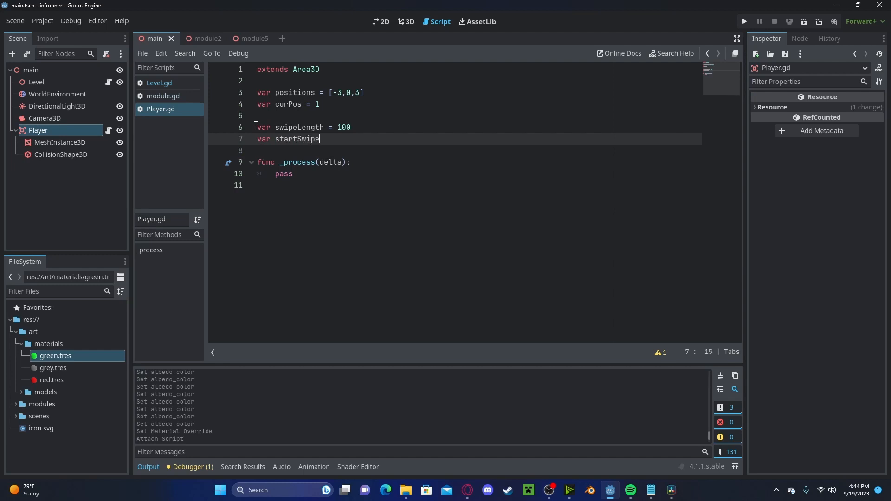
pyautogui.write(': Vector2')
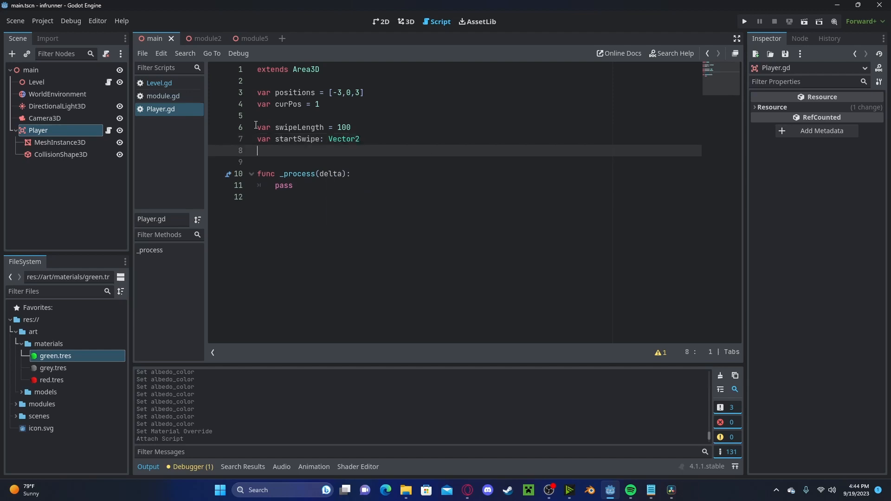
pyautogui.write('var cur')
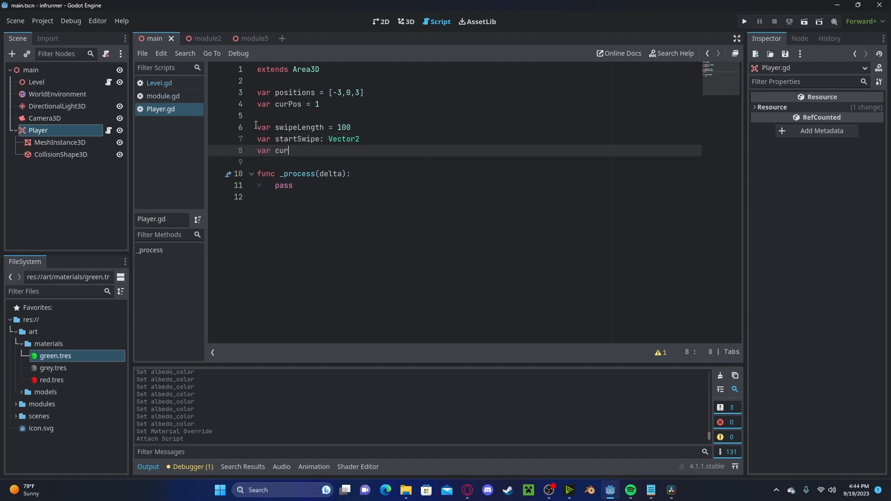
pyautogui.write('Swipe: Vector2')
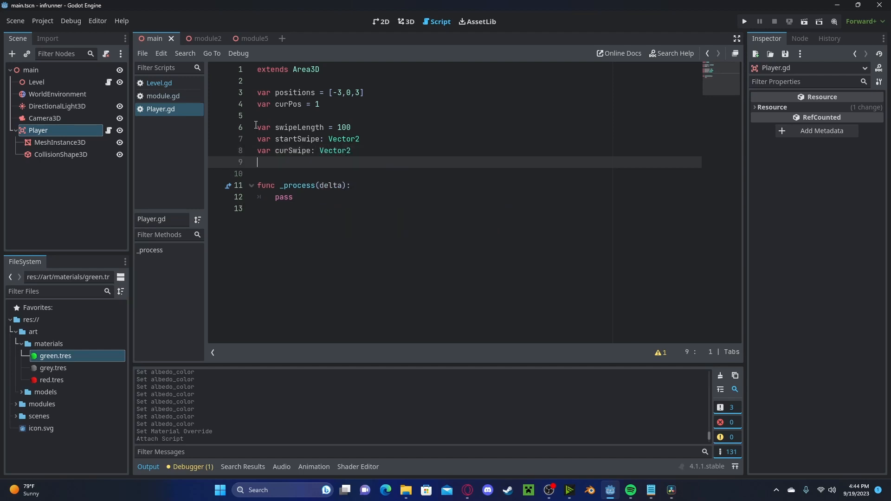
pyautogui.write('var swipp')
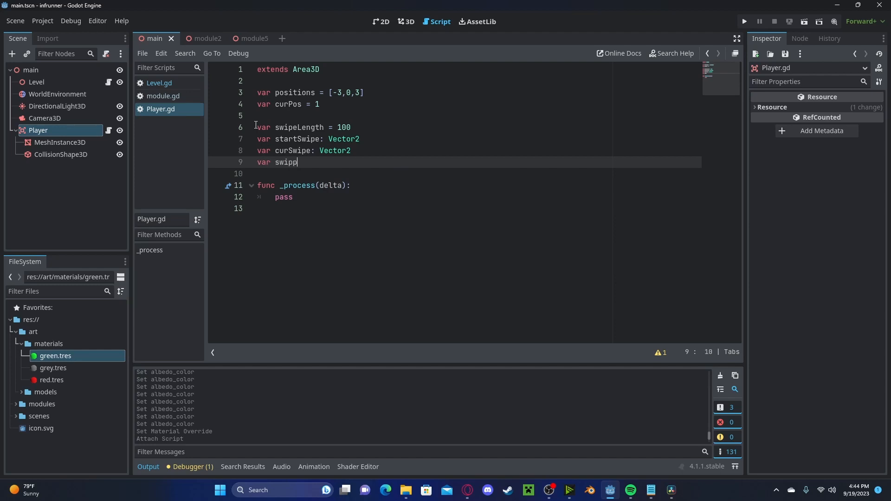
# Step: Finish swiping = false, then add a 'press' input action with a mouse-button event
pyautogui.write('ing = false')
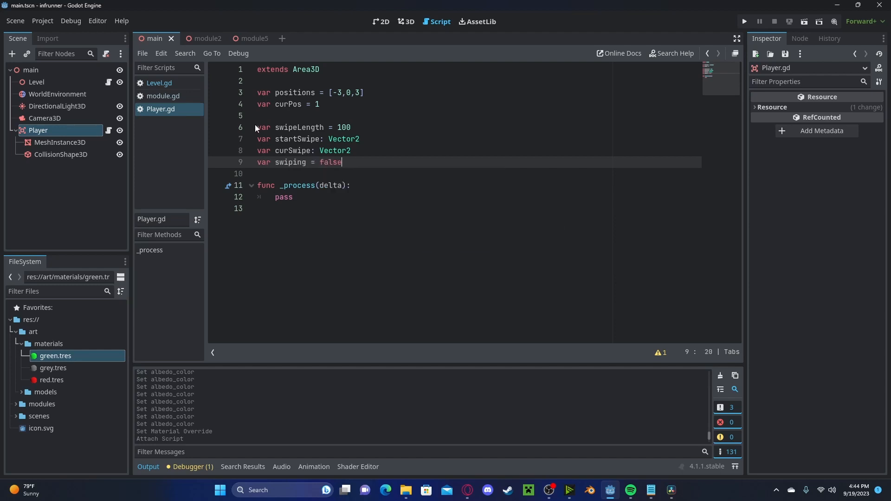
pyautogui.click(42, 21)
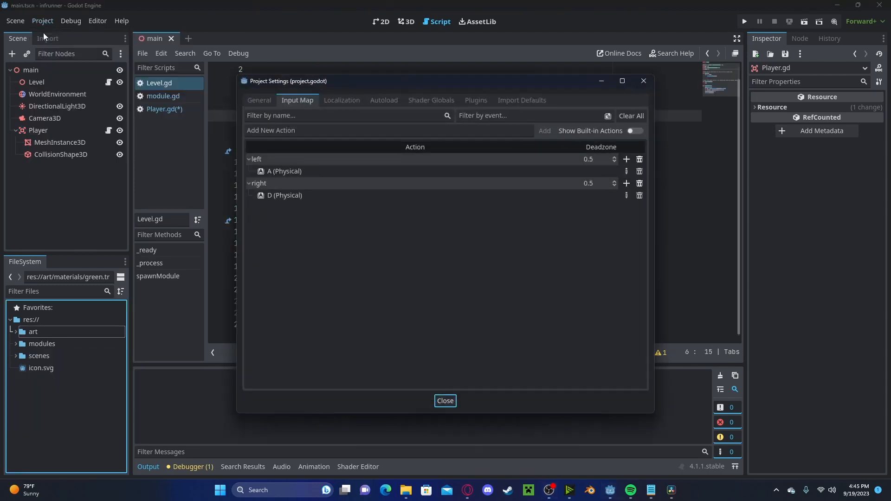
pyautogui.click(387, 130)
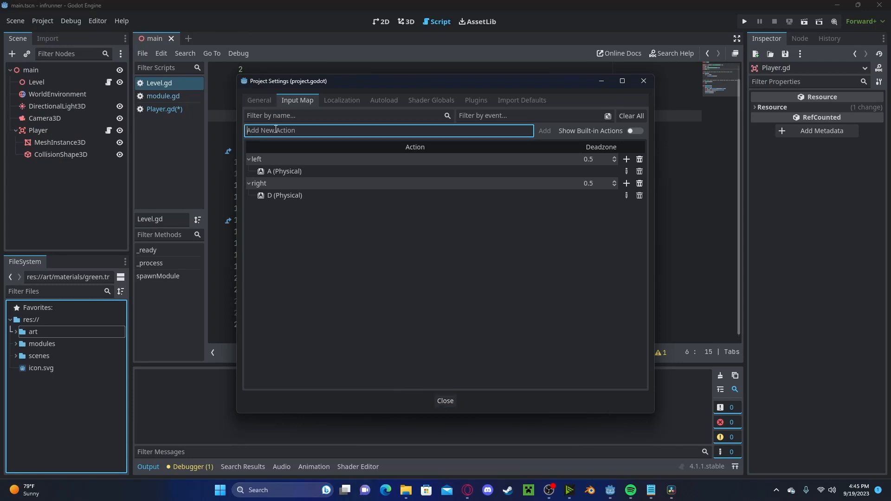
pyautogui.click(544, 131)
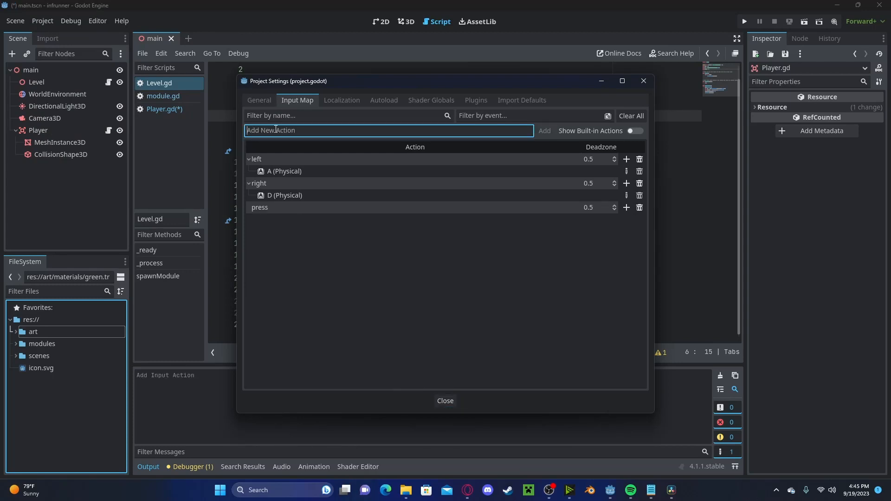
pyautogui.click(625, 207)
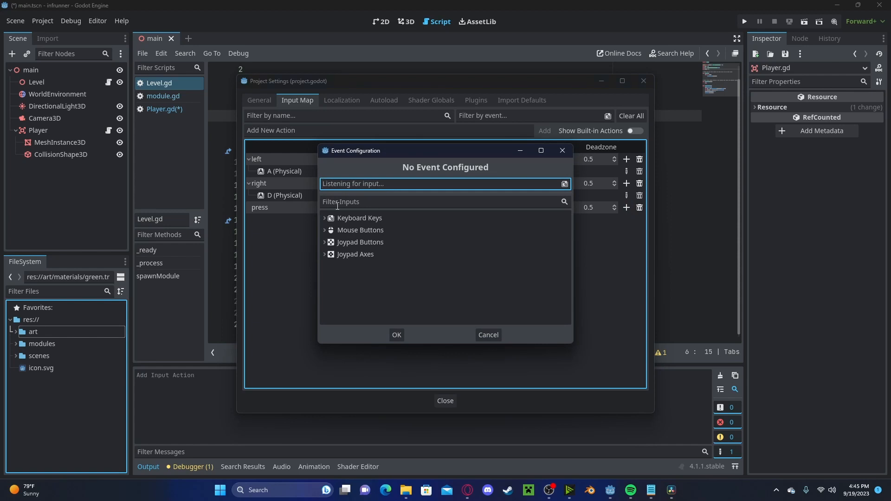
pyautogui.click(360, 230)
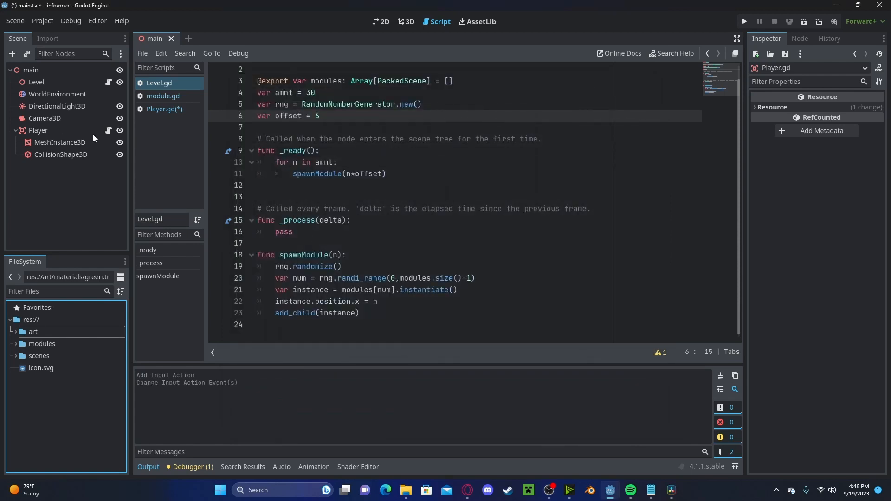
# Step: In Player.gd, record startSwipe from the viewport mouse position when the press action starts
pyautogui.click(164, 109)
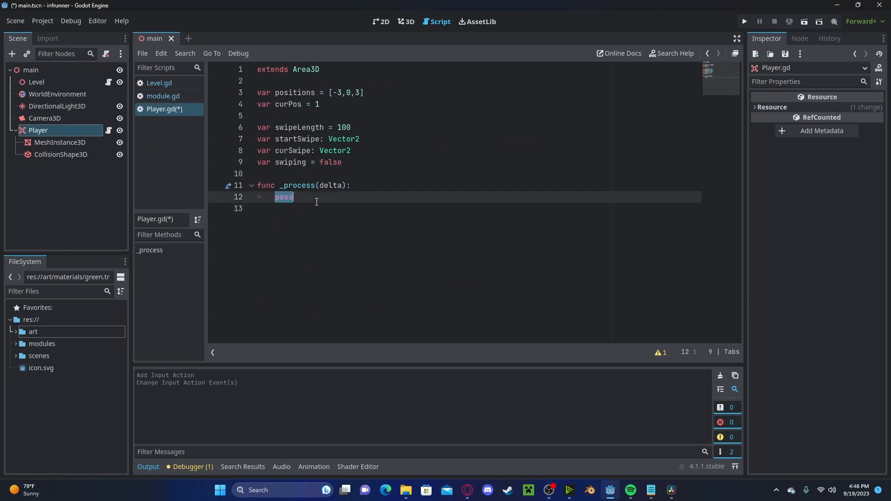
pyautogui.write('if Inpu')
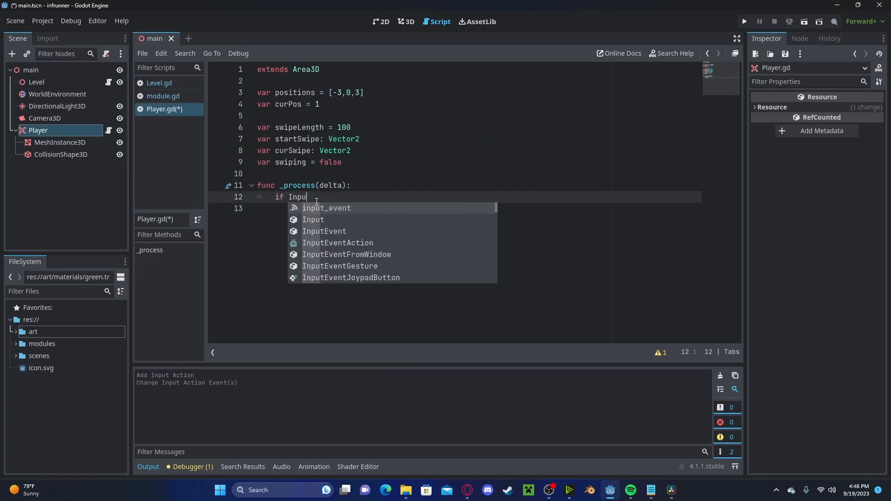
pyautogui.write('t.isaction_just_pressed("press"):')
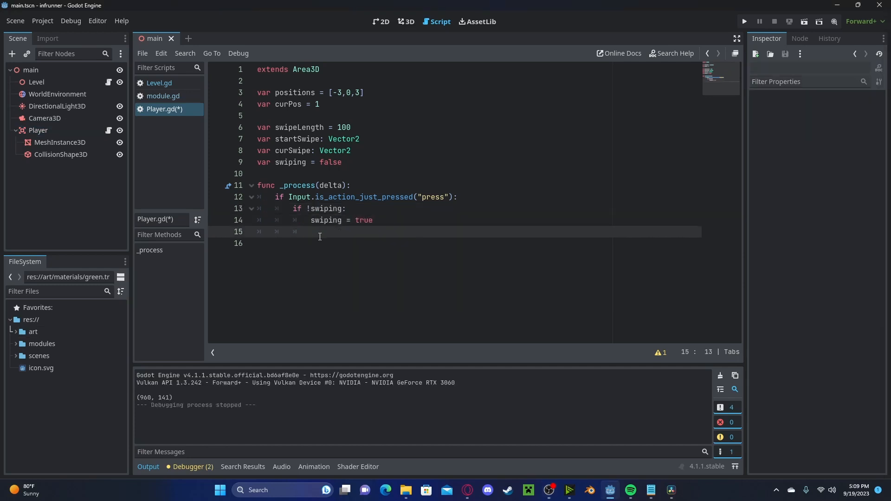
pyautogui.write('startSwipe = get')
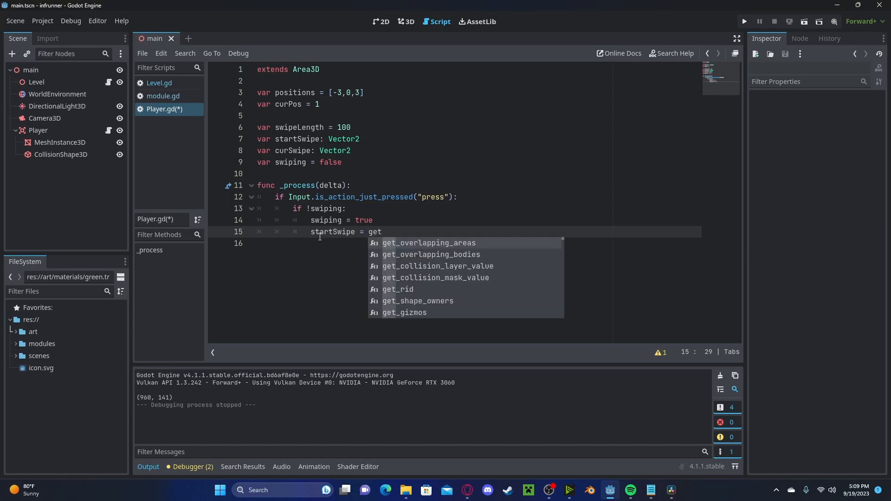
pyautogui.write('_viewport().g')
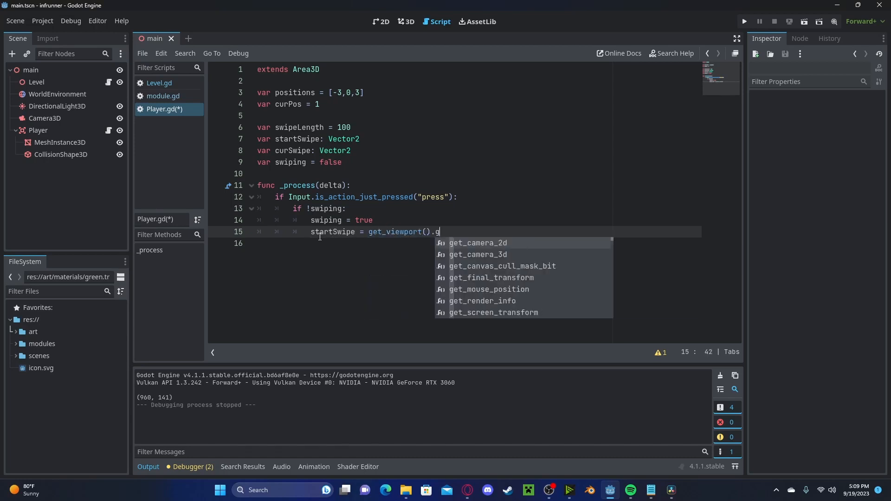
pyautogui.write('et_mous')
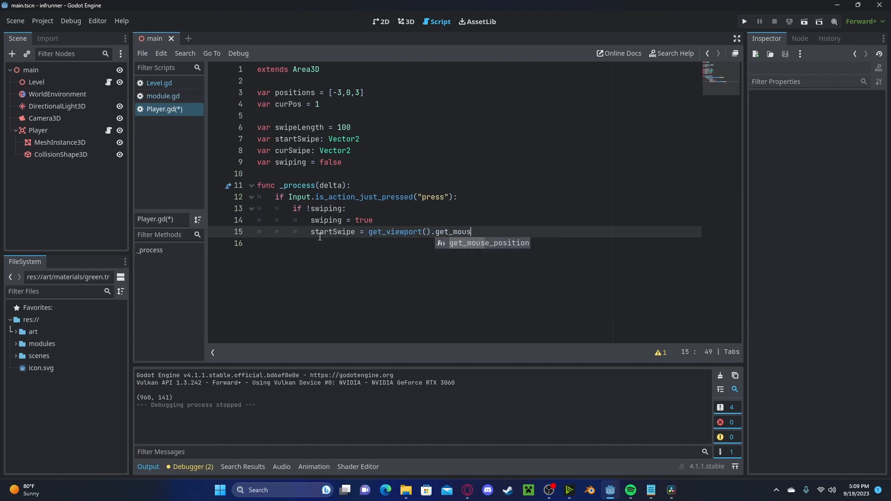
pyautogui.press('Enter')
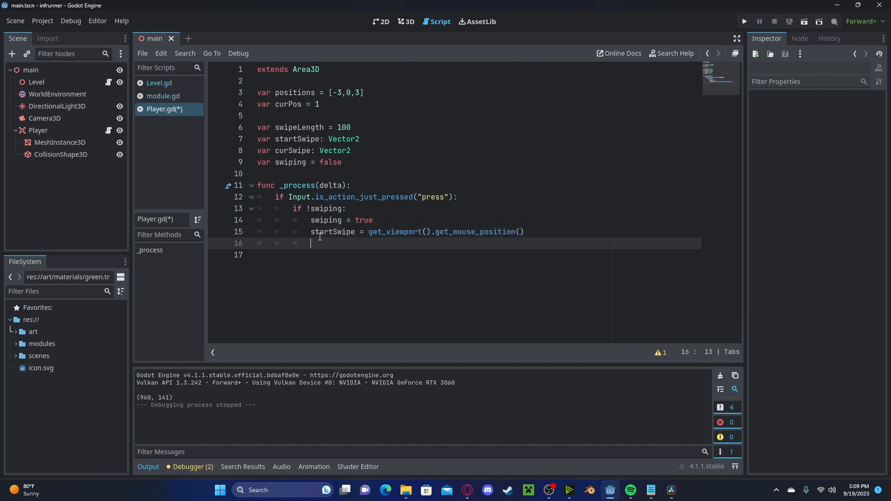
# Step: While 'press' is held, update curSwipe and check startSwipe.distance_to(curSwipe) >= swipeLength
pyautogui.write('in')
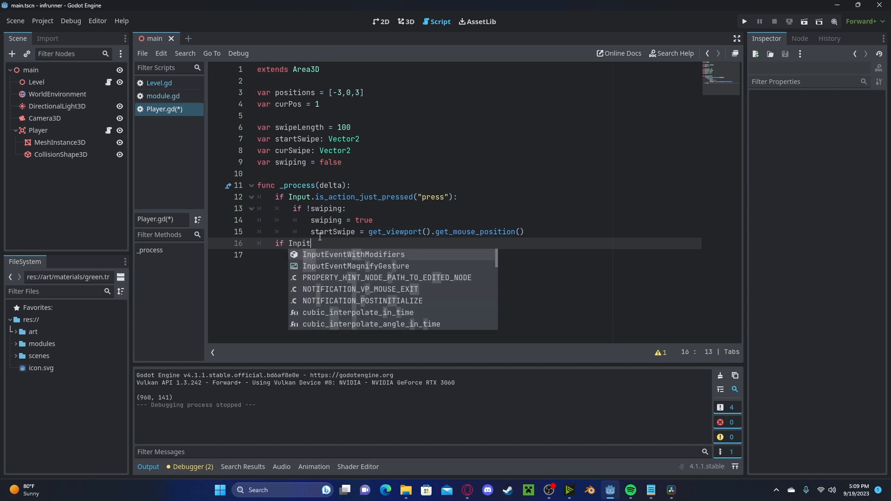
pyautogui.write('.is_action_pressed(')
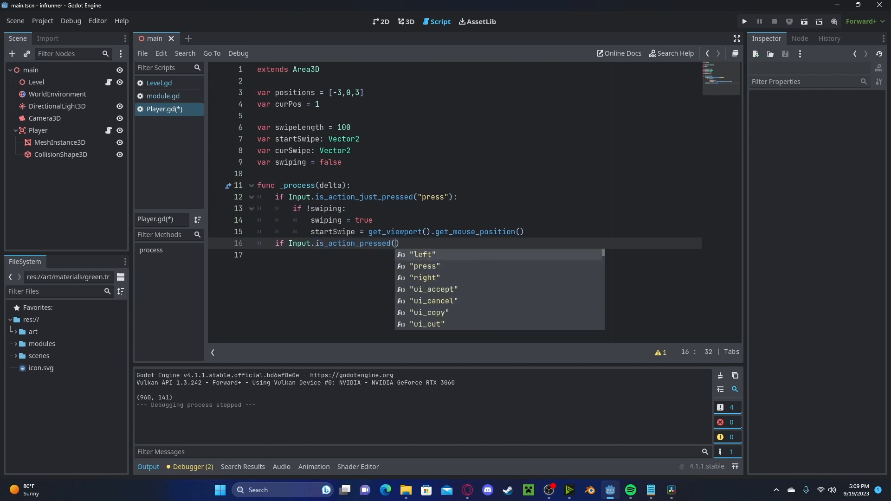
pyautogui.write('"prss"')
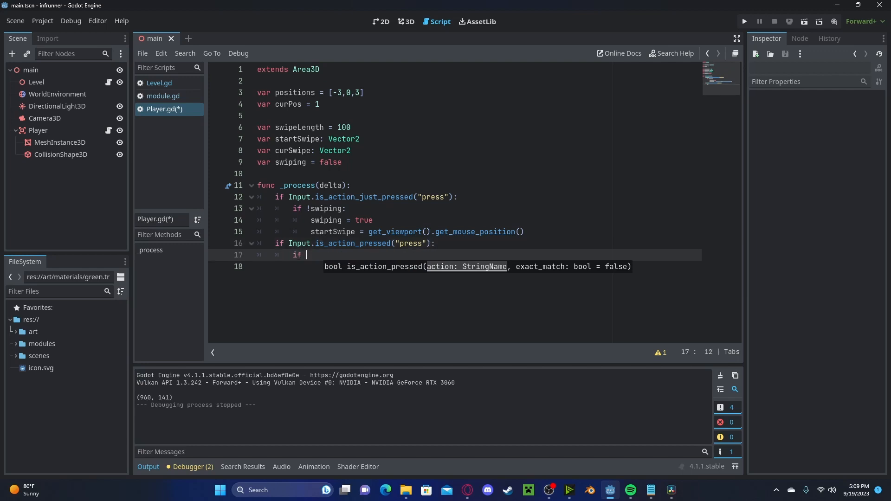
pyautogui.write('swiping:')
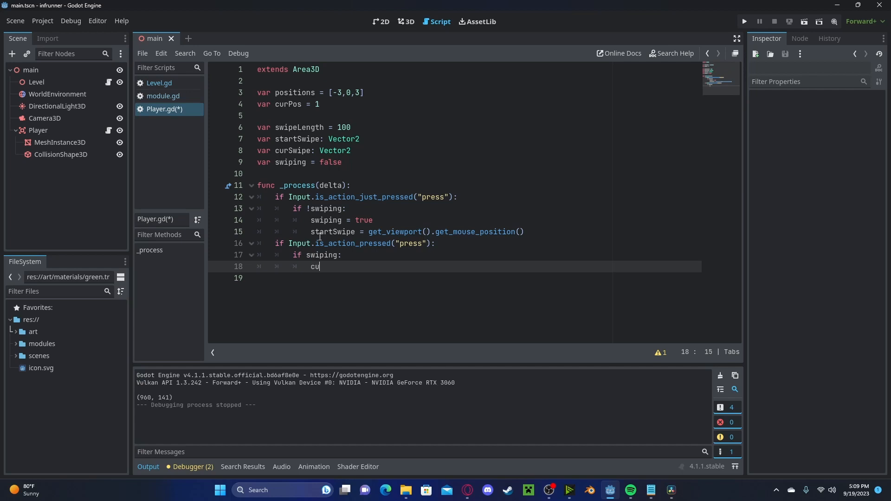
pyautogui.write('rSwipe')
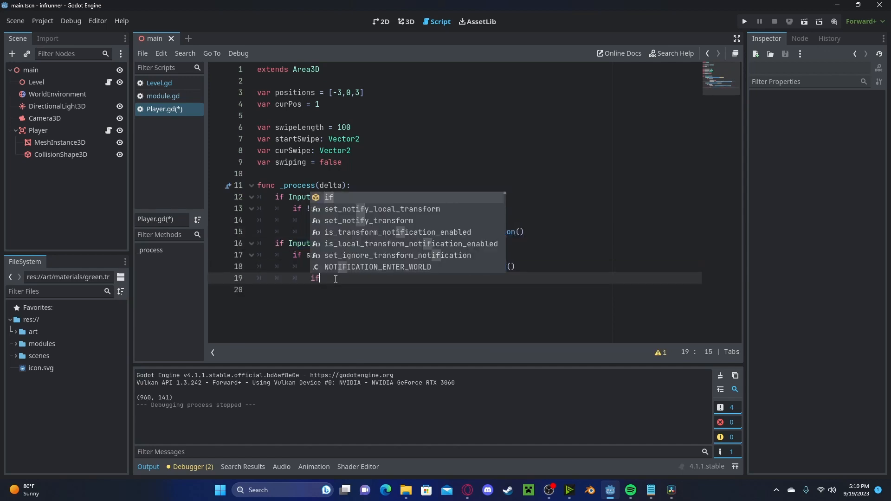
pyautogui.write('startSwipe')
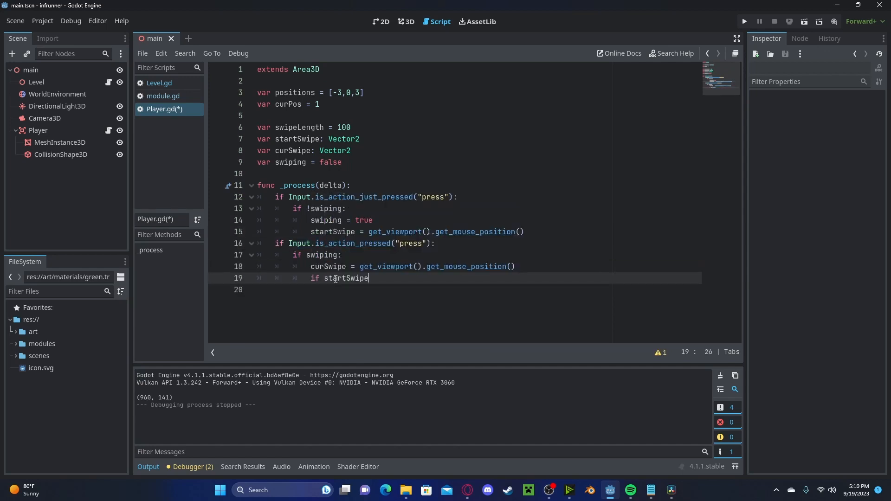
pyautogui.write('.distance_to(')
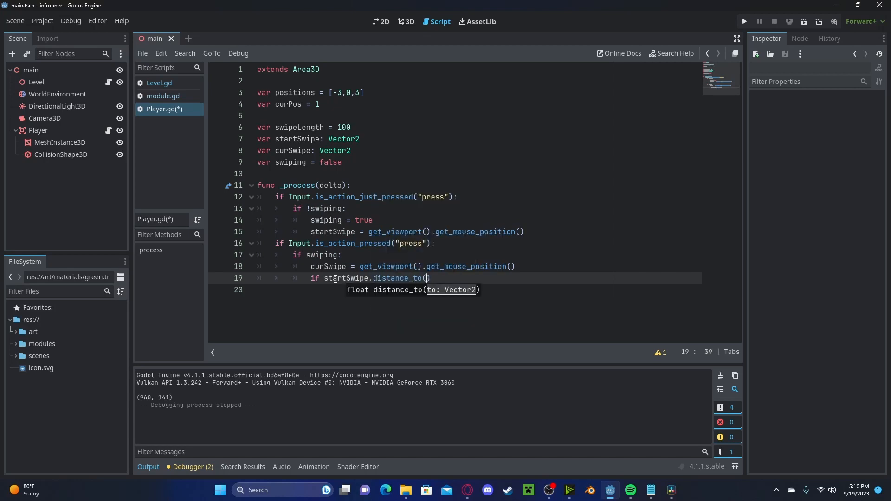
pyautogui.write('curSwipe')
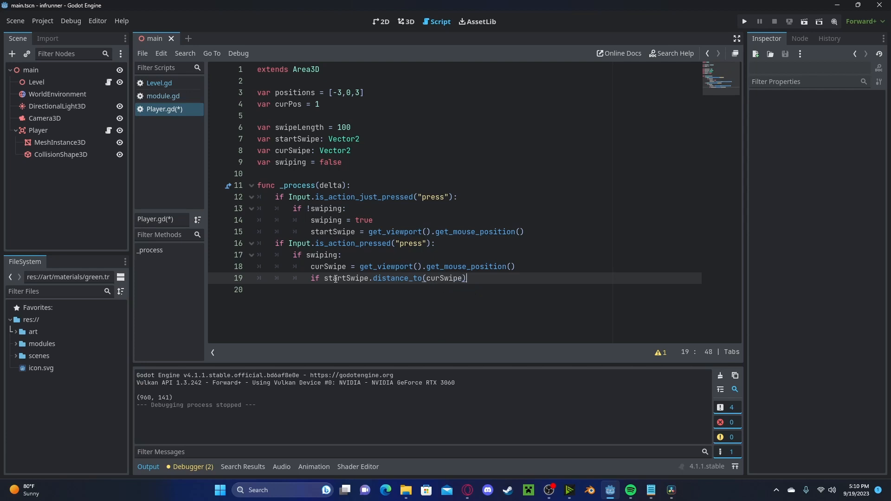
pyautogui.write('>= swipeLength:')
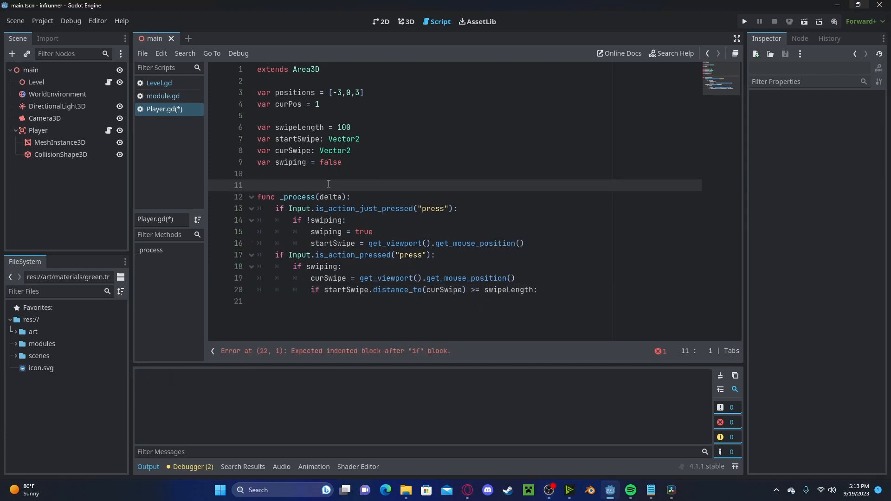
# Step: Declare threshold and swipeDir = 0, and compare abs(startSwipe - curSwipe) against the threshold
pyautogui.write('var thr')
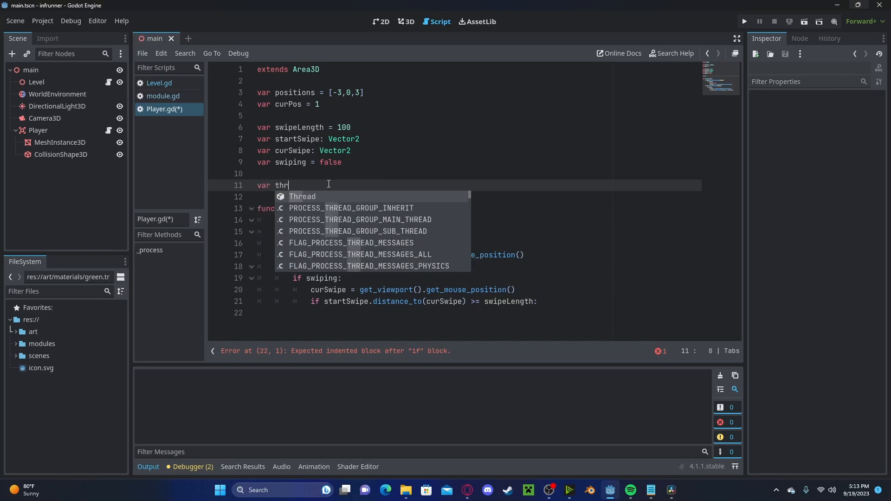
pyautogui.write('eshold = 10')
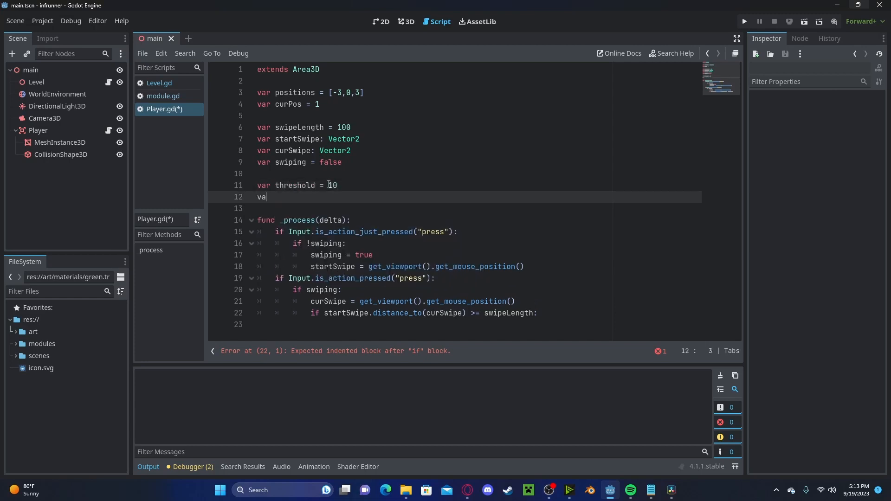
pyautogui.write('swipe')
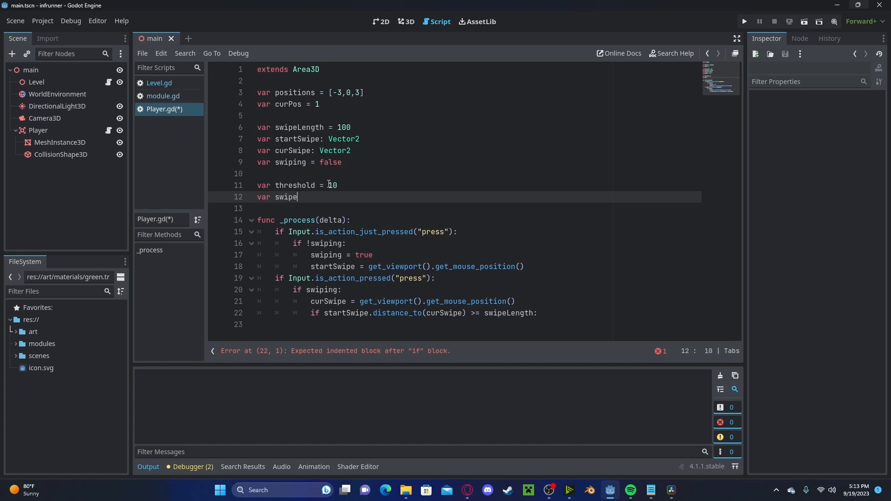
pyautogui.write('Dir = 0')
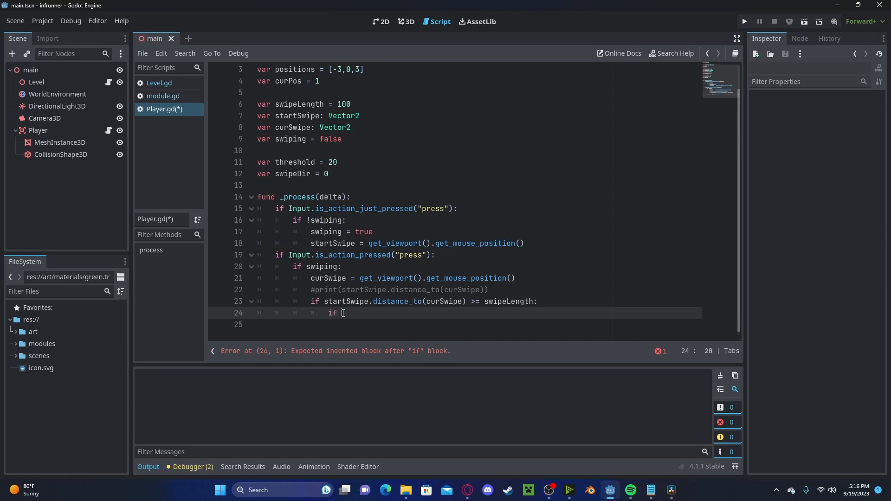
pyautogui.write('abs()')
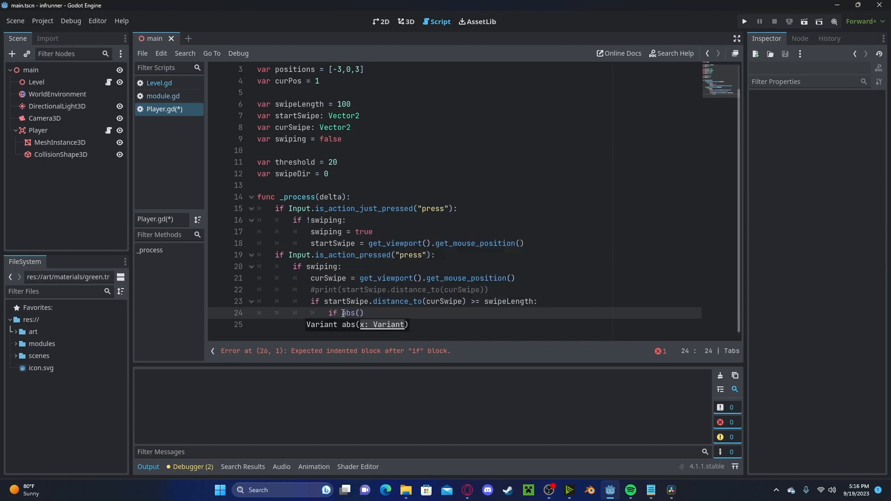
pyautogui.write('startSwipe.y')
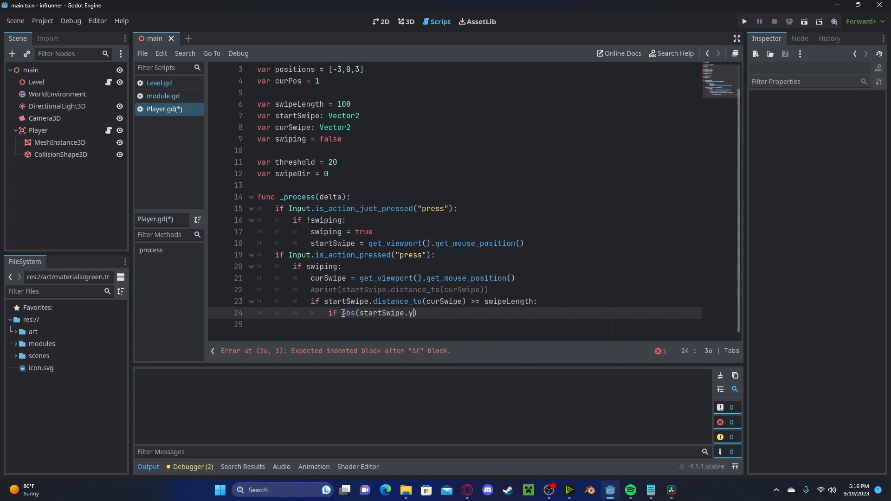
pyautogui.write('-curSwipe.y')
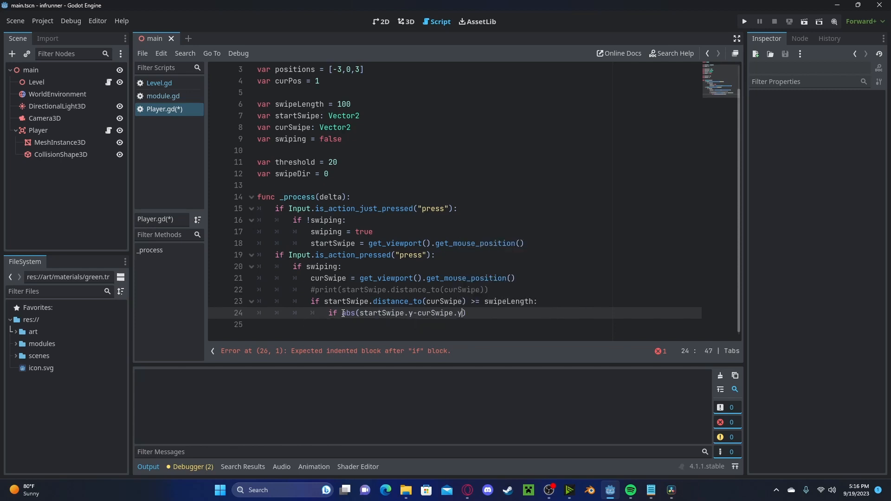
pyautogui.write('<=')
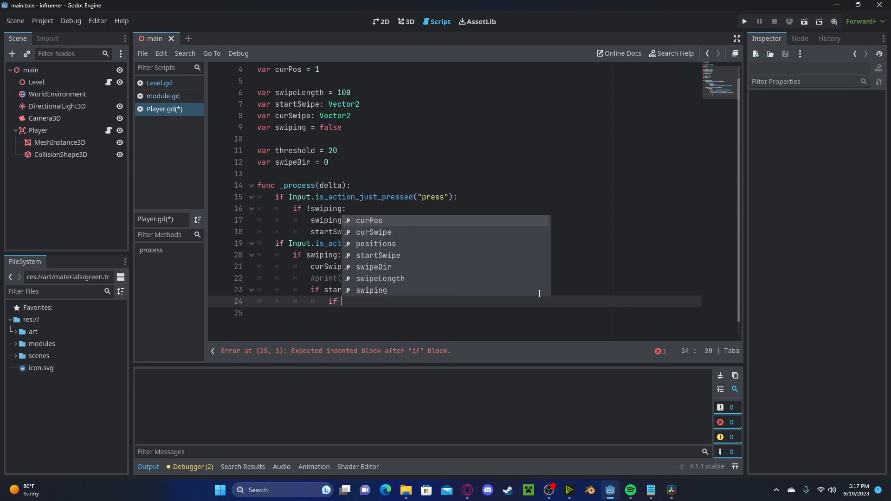
# Step: Set swipeDir to -1 when startSwipe.x - curSwipe.x < 0, otherwise to 1
pyautogui.write('startSwipe.x')
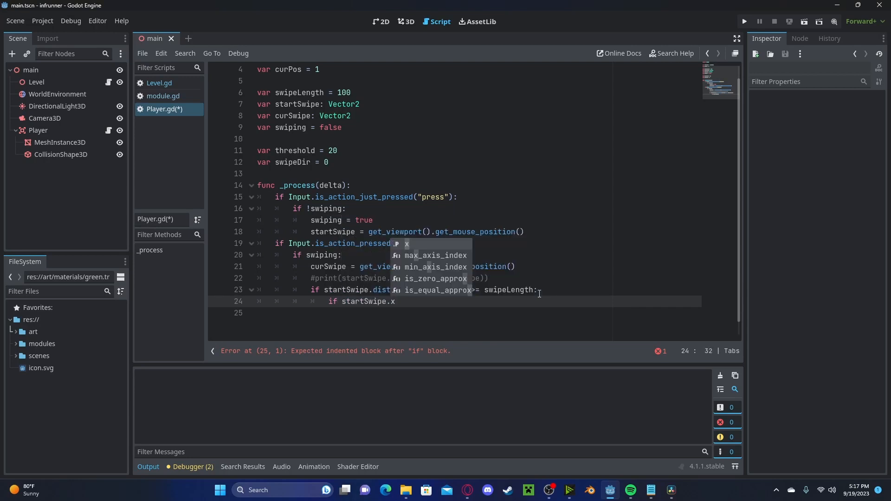
pyautogui.write('-curSwip')
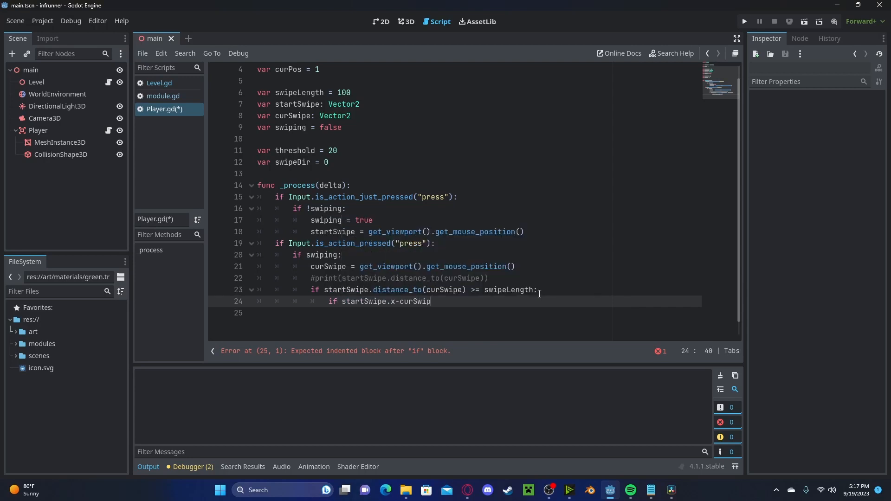
pyautogui.write('.x <')
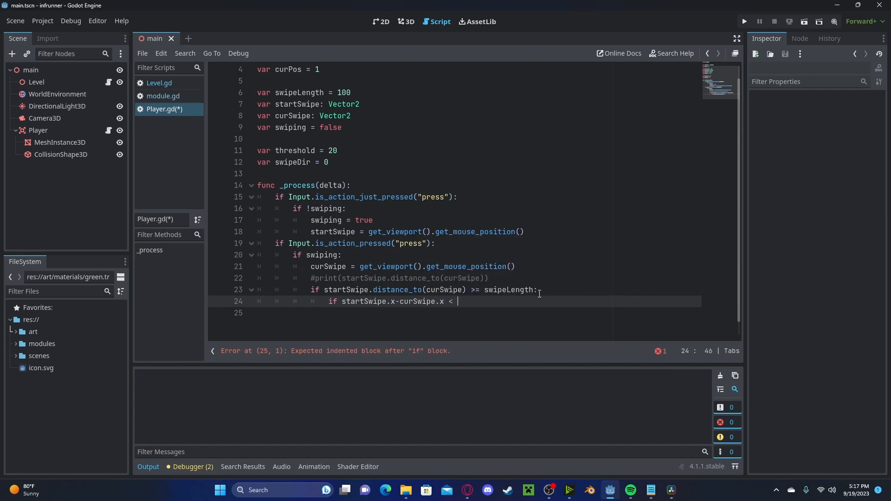
pyautogui.write('0:')
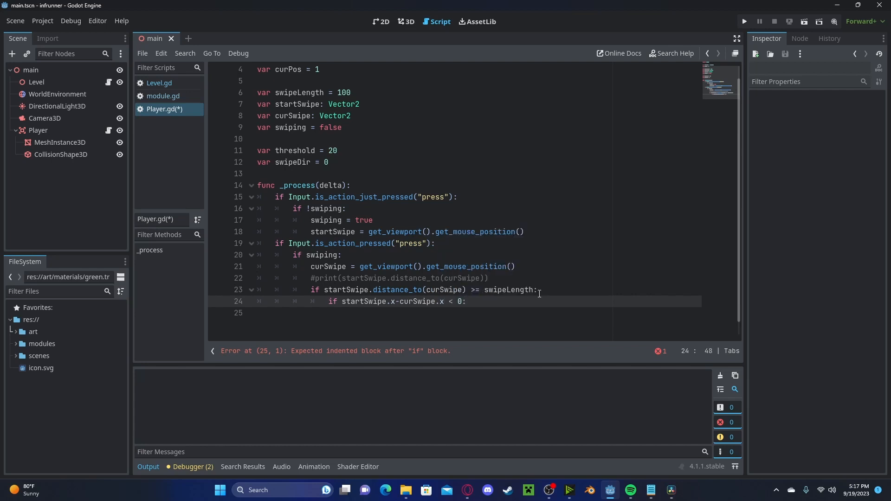
pyautogui.write('swipeDir')
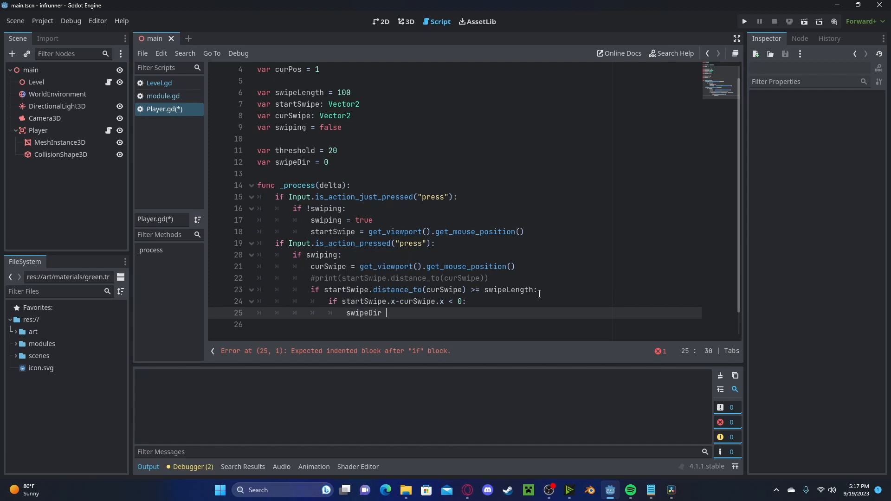
pyautogui.write('= -1')
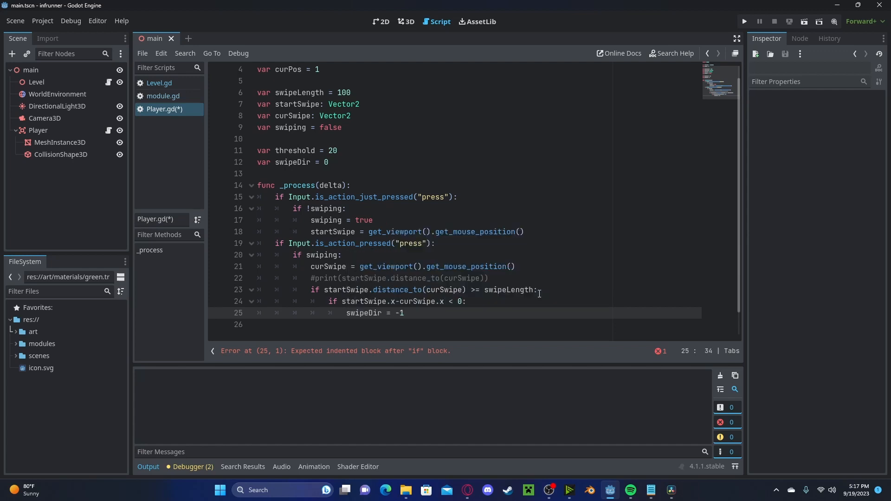
pyautogui.write('else:')
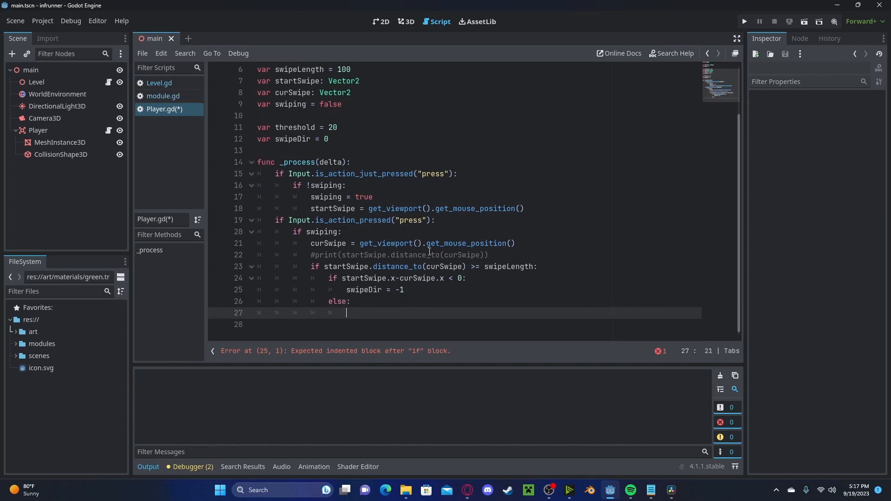
pyautogui.write('swipeDir = -1')
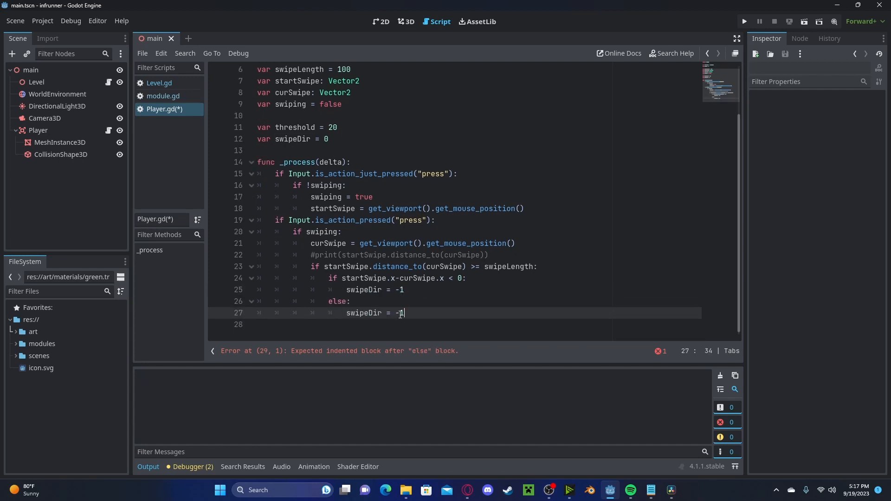
pyautogui.press('BackSpace')
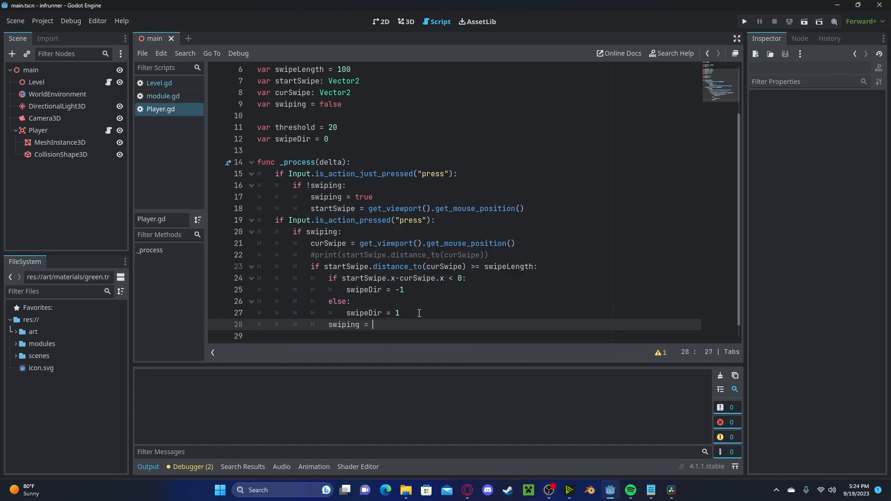
# Step: Set swiping = false after a swipe, reset it in an else branch, and print(swipeDir)
pyautogui.write('false')
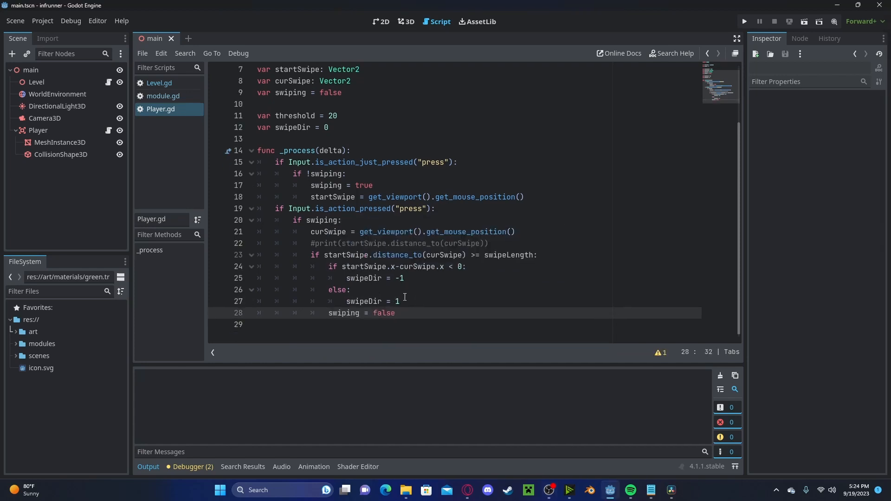
pyautogui.write('es')
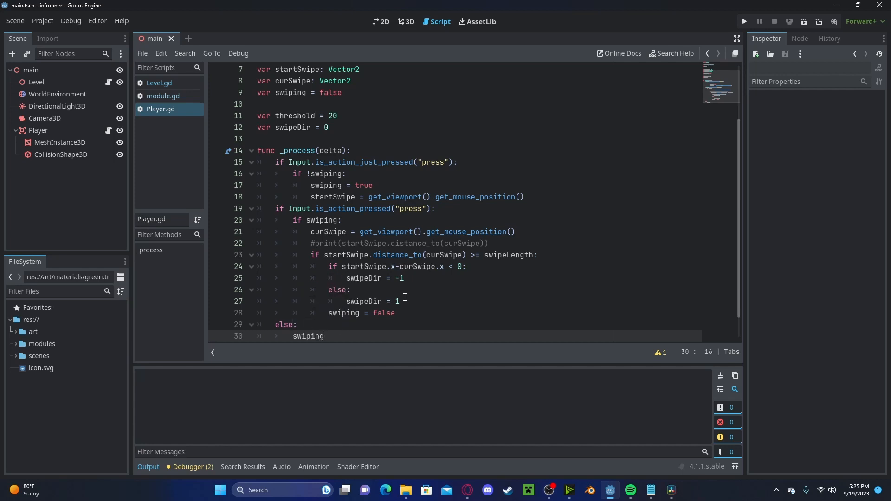
pyautogui.write('= false')
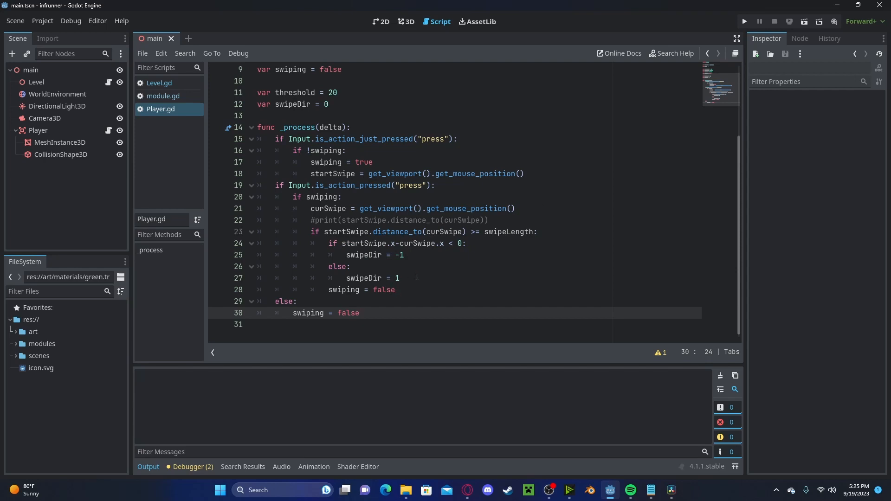
pyautogui.write('print')
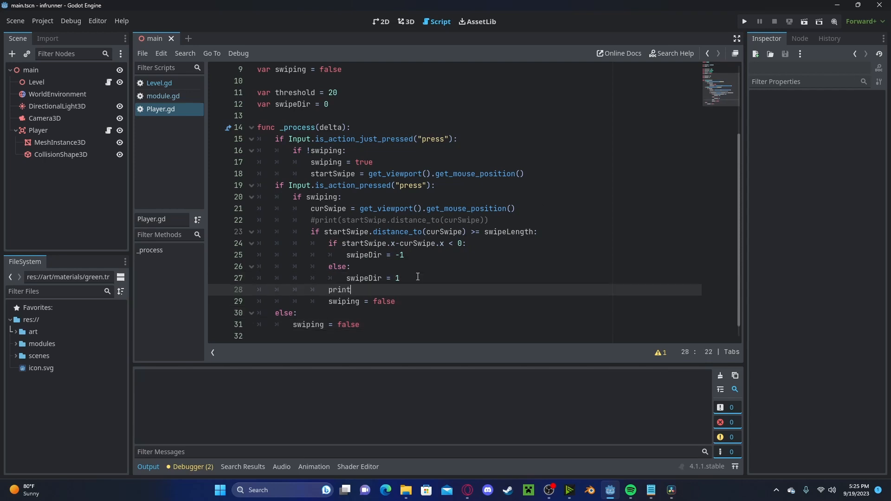
pyautogui.write('(swipeDir)')
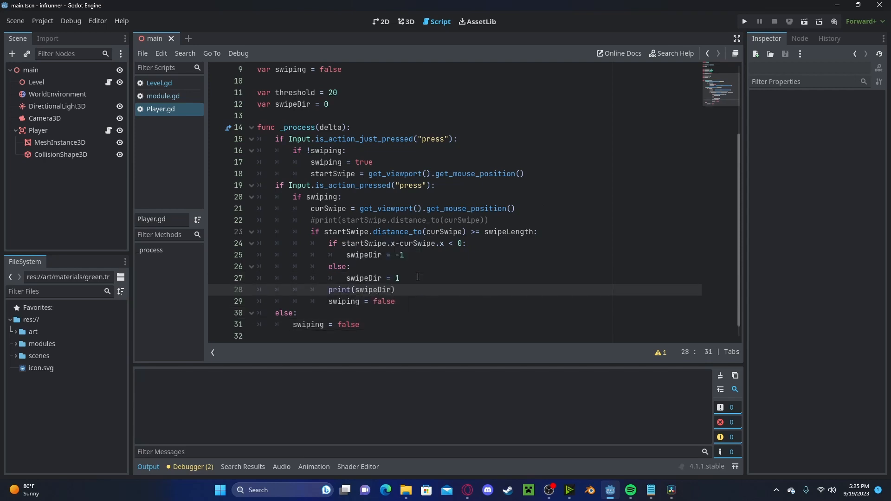
# Step: Run the game, swipe left and right to log -1 and 1, then close it
pyautogui.click(743, 21)
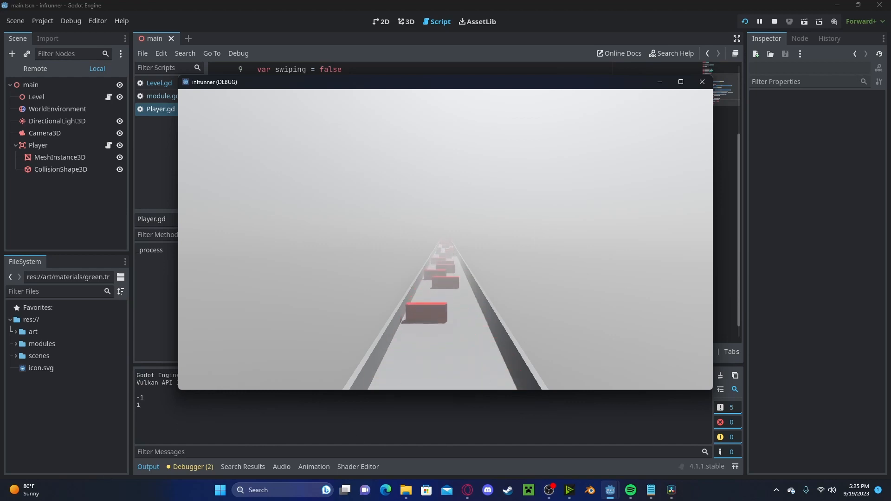
pyautogui.click(701, 82)
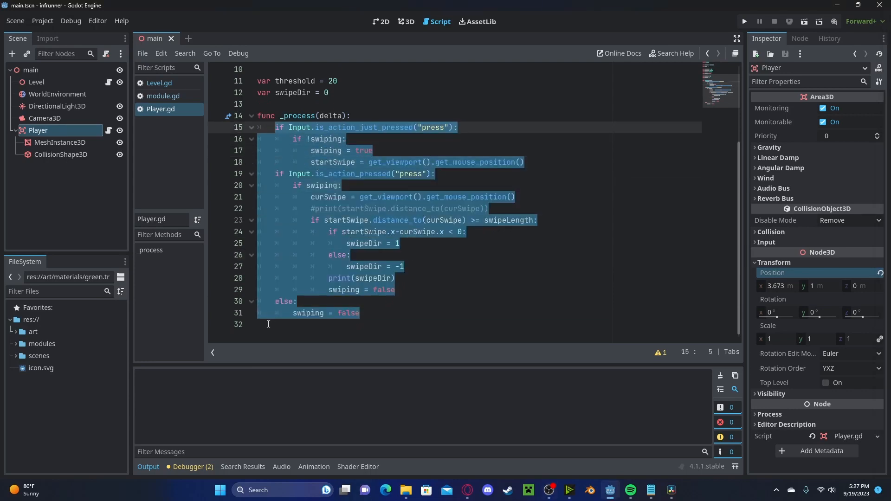
# Step: Declare a new func swipe() to hold the swipe detection code
pyautogui.write('func si')
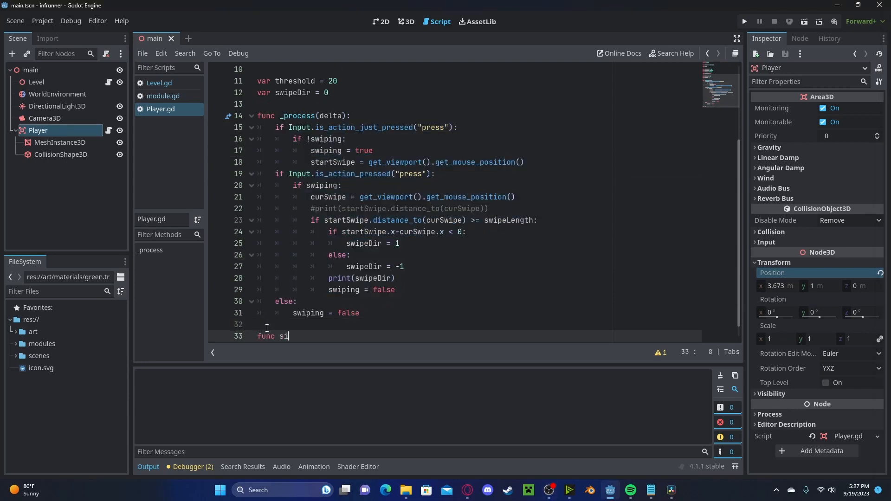
pyautogui.write('wipe():')
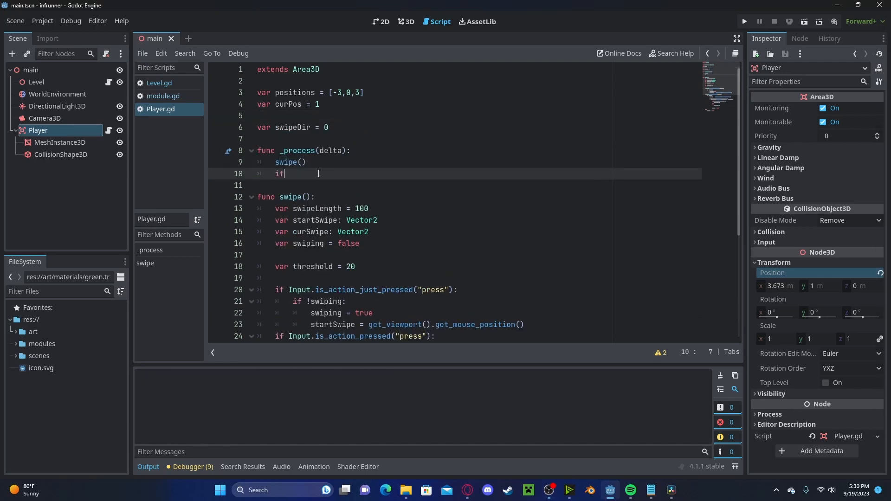
# Step: When swipeDir == 1 and curPos < 2, increment curPos by 1
pyautogui.write('swipeDir')
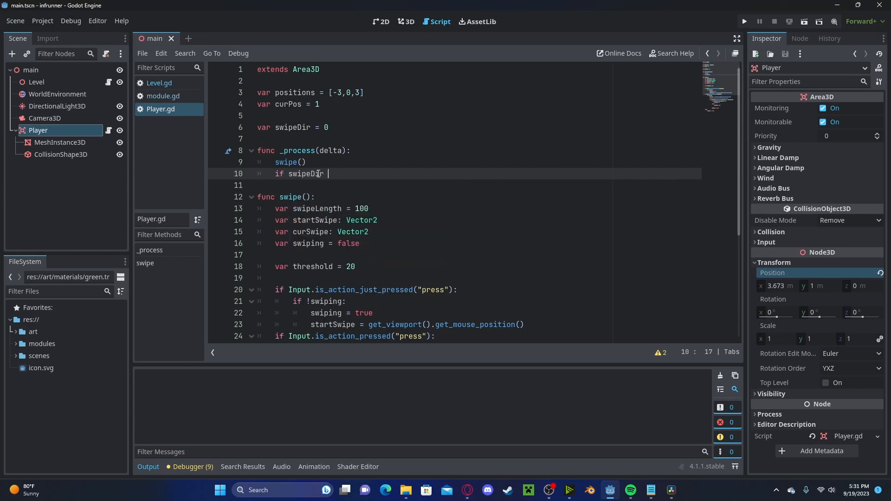
pyautogui.write('== 1:')
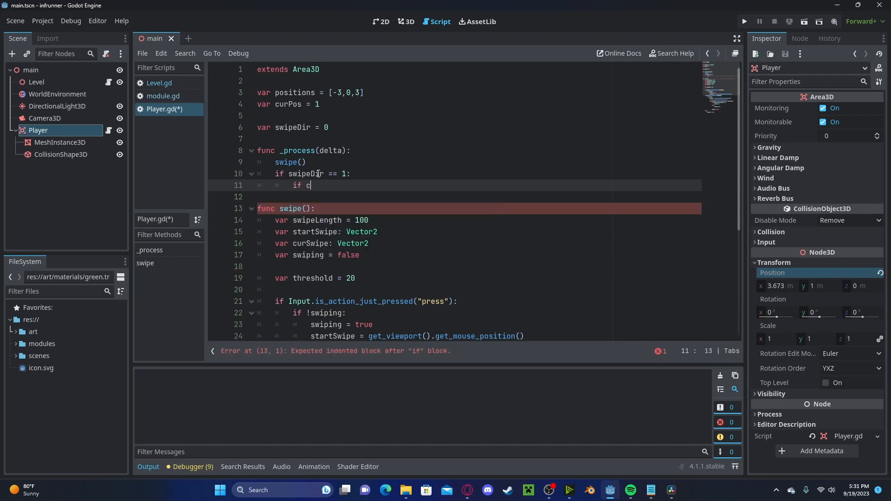
pyautogui.write('urPos')
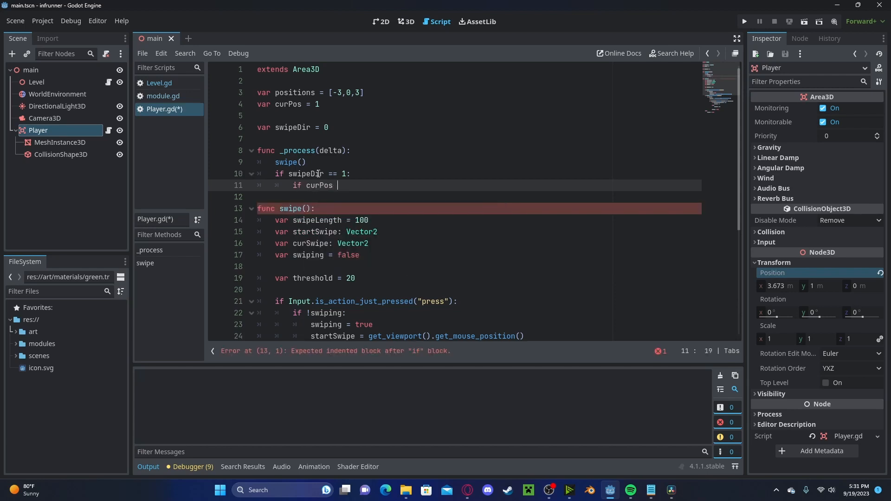
pyautogui.write('< 2')
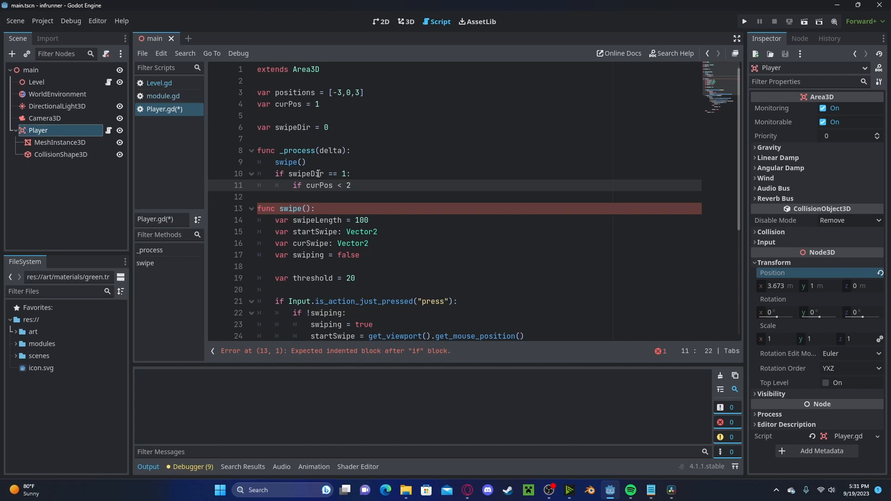
pyautogui.write(':')
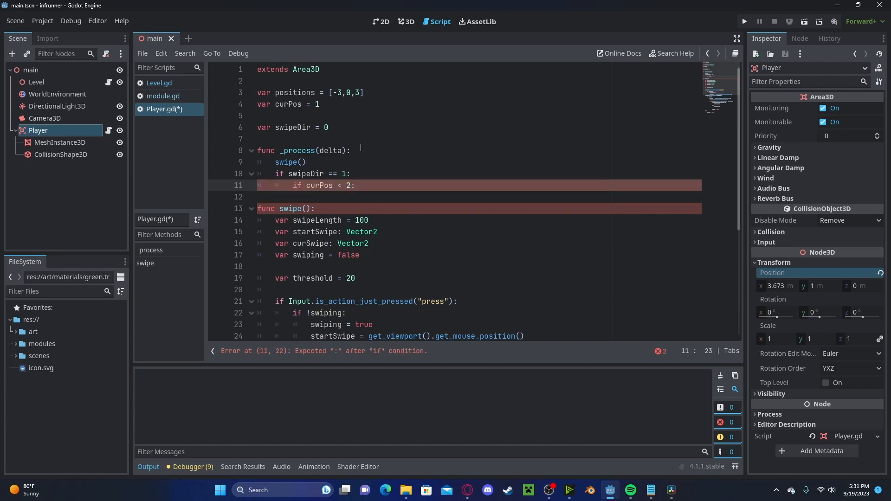
pyautogui.write('curPos')
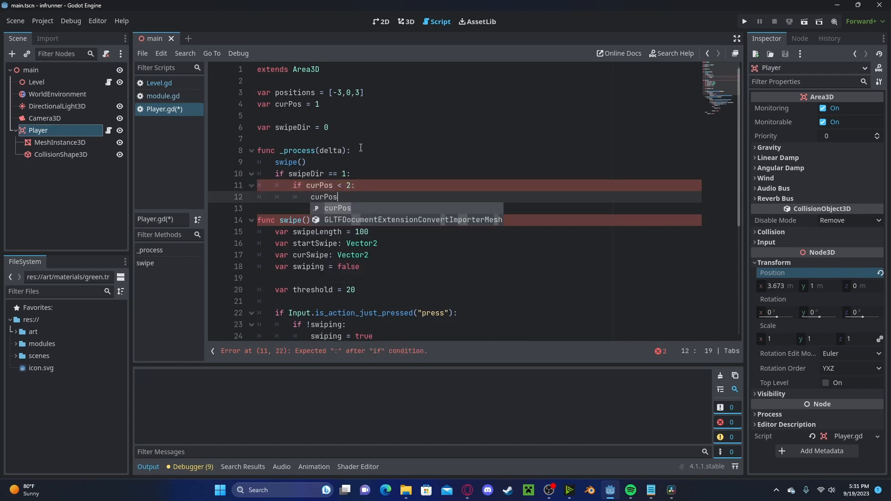
pyautogui.write('+= 1')
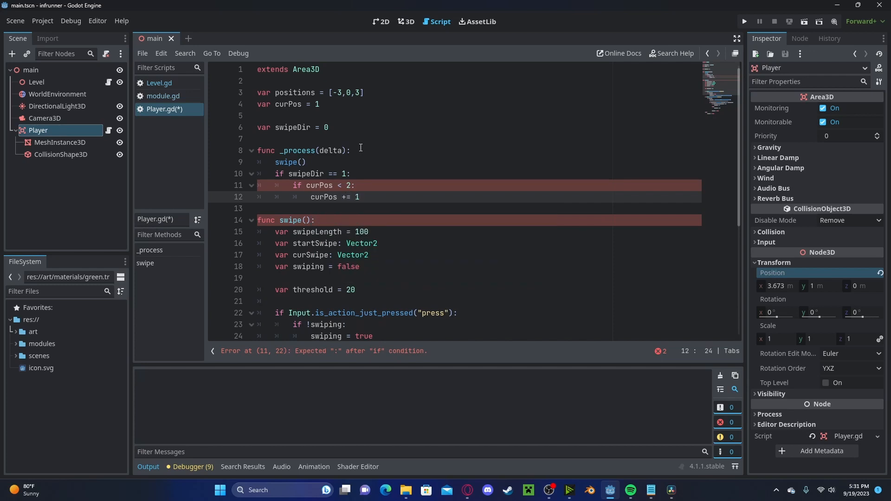
# Step: Set position.z to positions[curPos], reset swipeDir to 0, and start the -1 branch
pyautogui.write('position.z =')
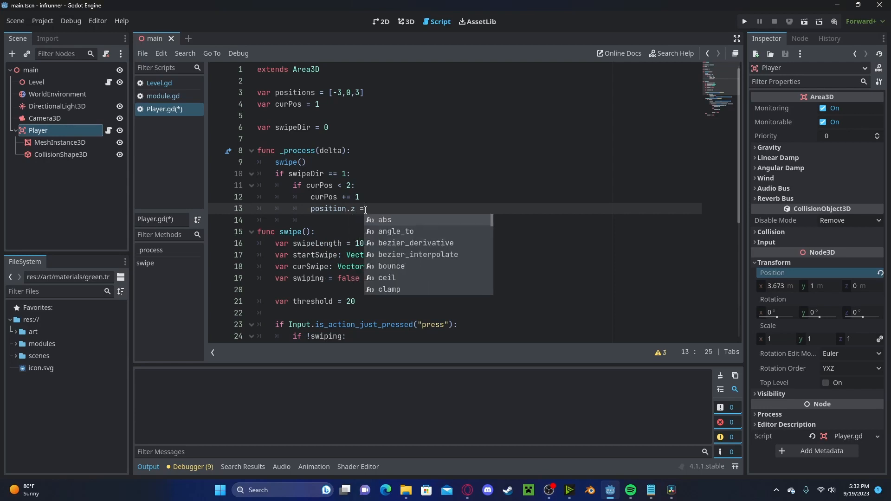
pyautogui.write('positions[')
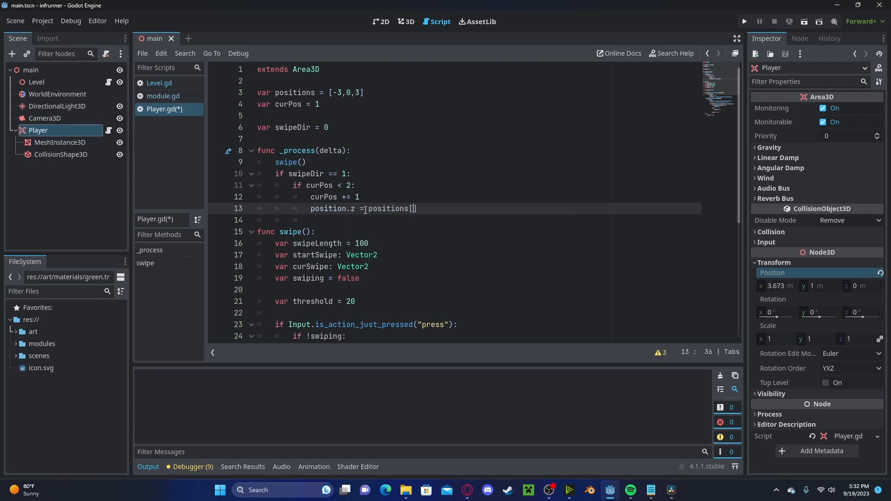
pyautogui.write('c')
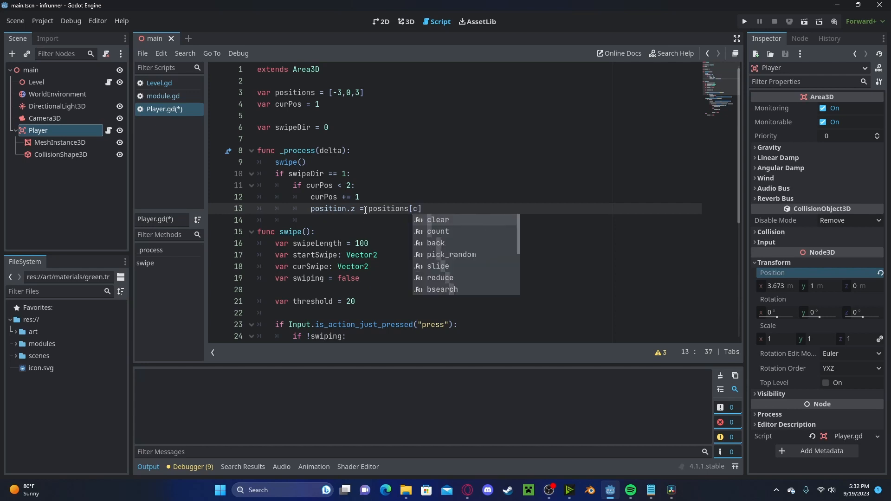
pyautogui.write('urPos')
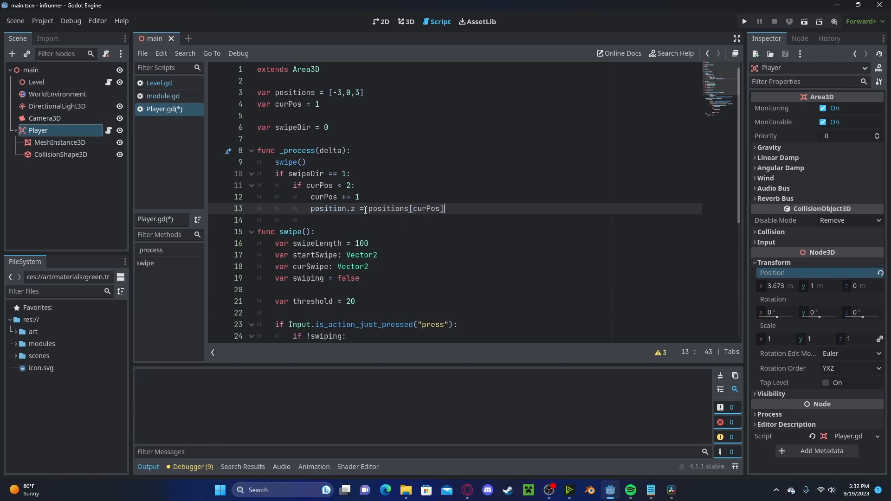
pyautogui.write('sw')
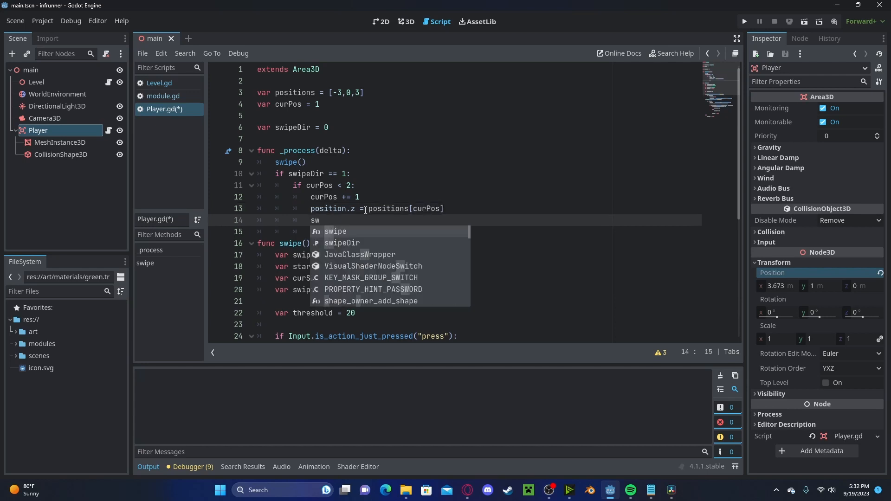
pyautogui.write('ipeDir = 0')
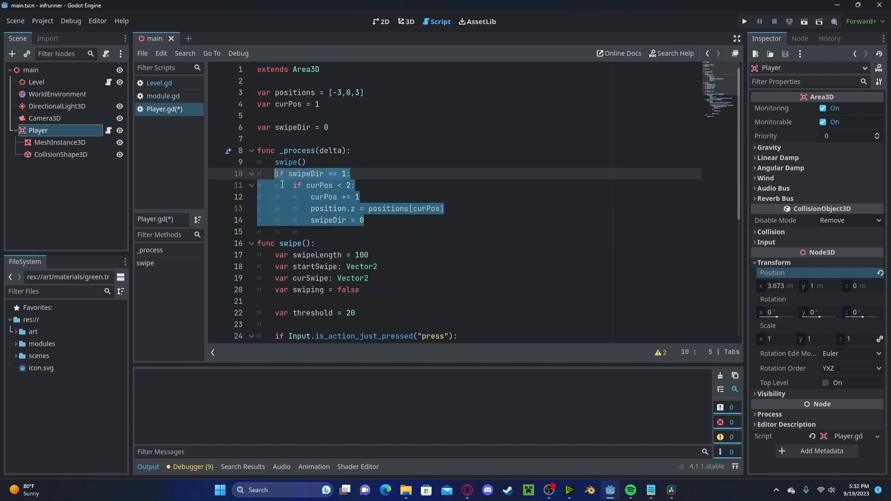
pyautogui.write('e')
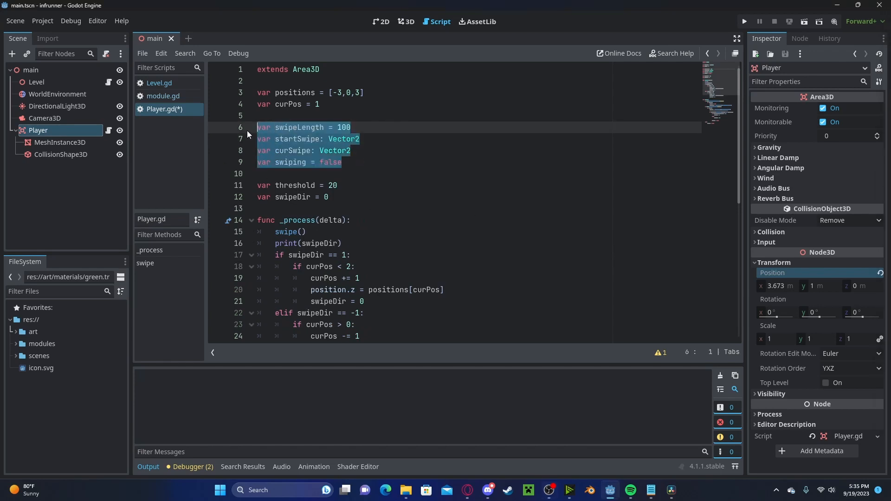
pyautogui.scroll(-3)
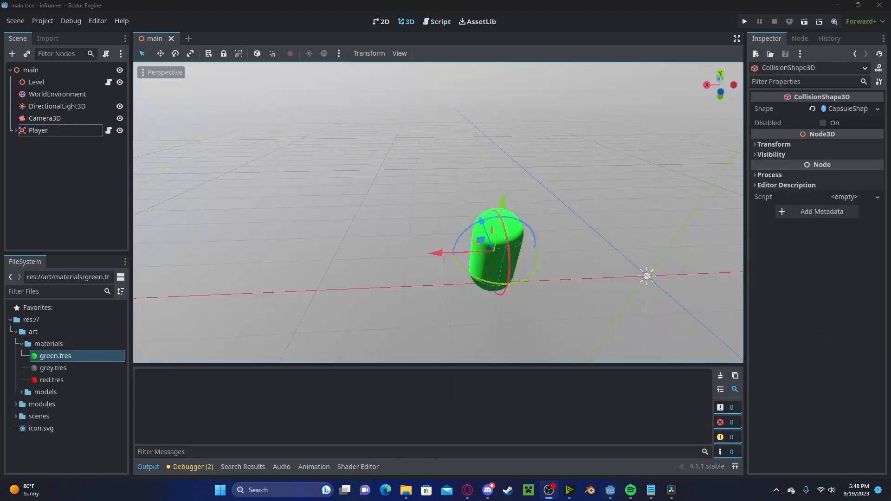
# Step: Open Level.gd in the Script editor
pyautogui.click(435, 22)
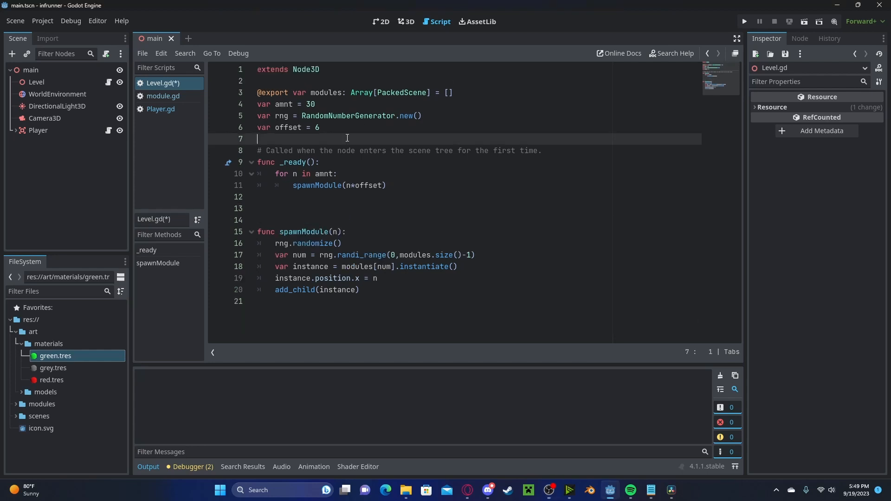
# Step: Declare var initObs = 0 in Level.gd and select the Level node
pyautogui.write('var')
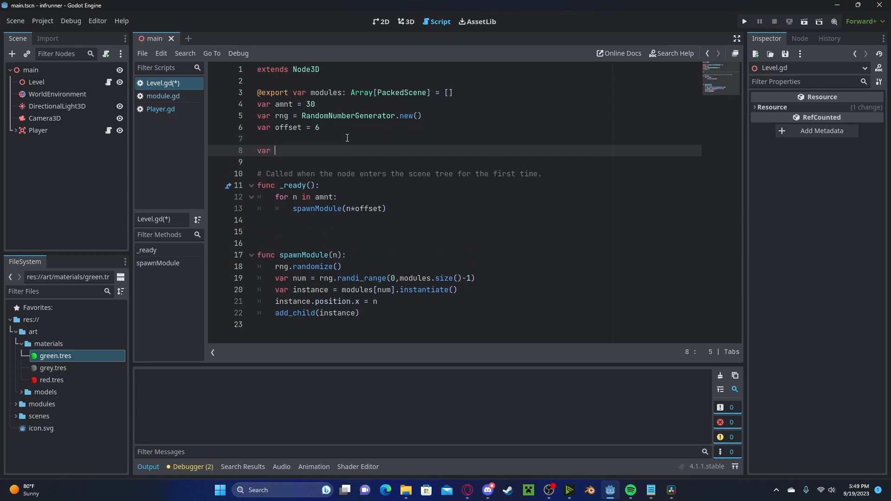
pyautogui.write('init0')
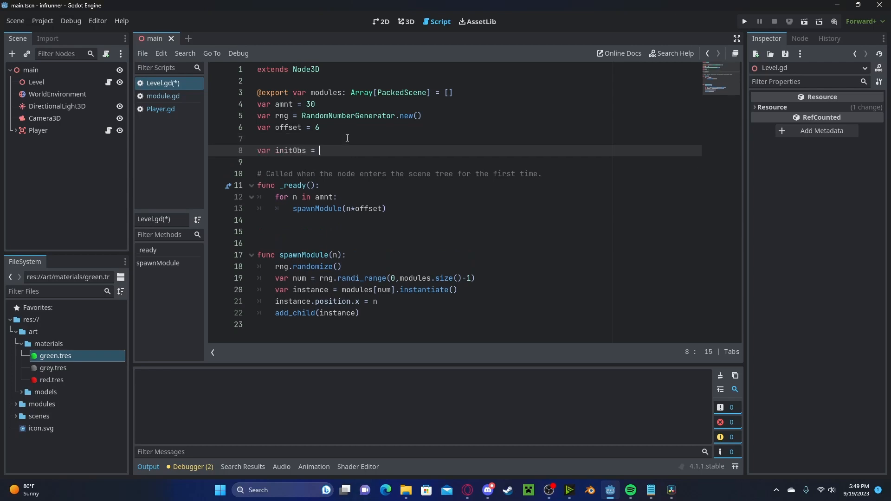
pyautogui.write('0')
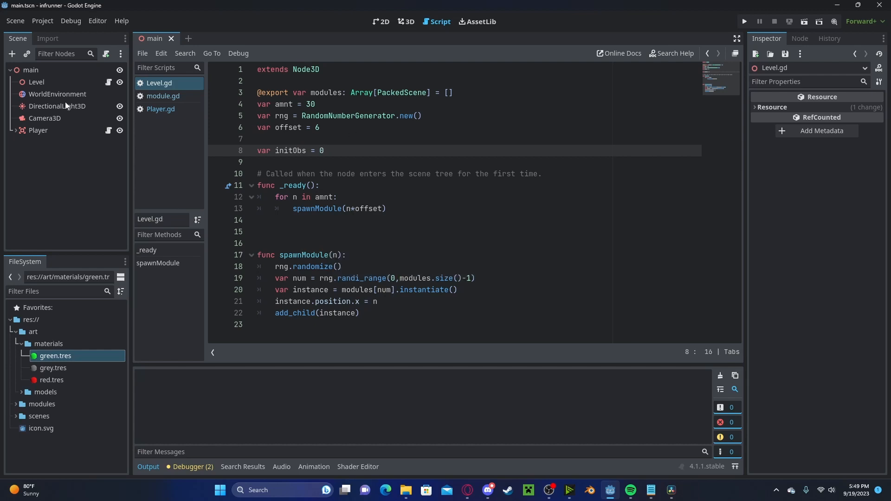
pyautogui.click(36, 82)
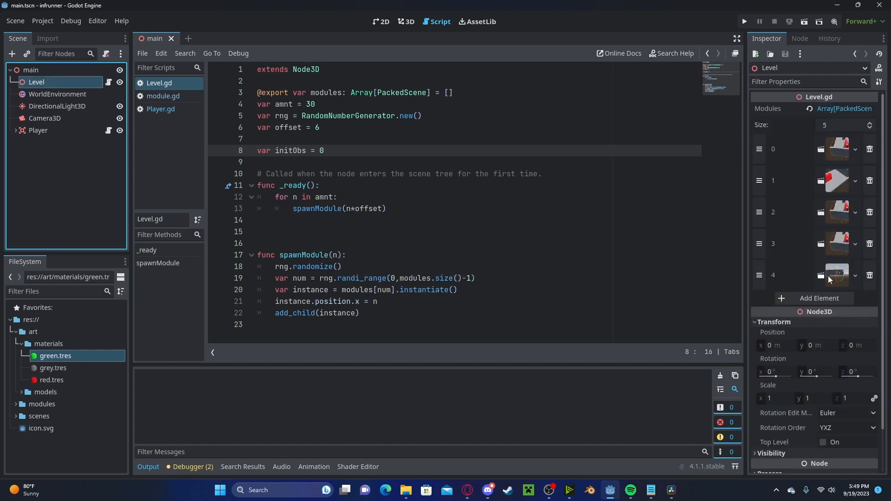
pyautogui.moveTo(835, 275)
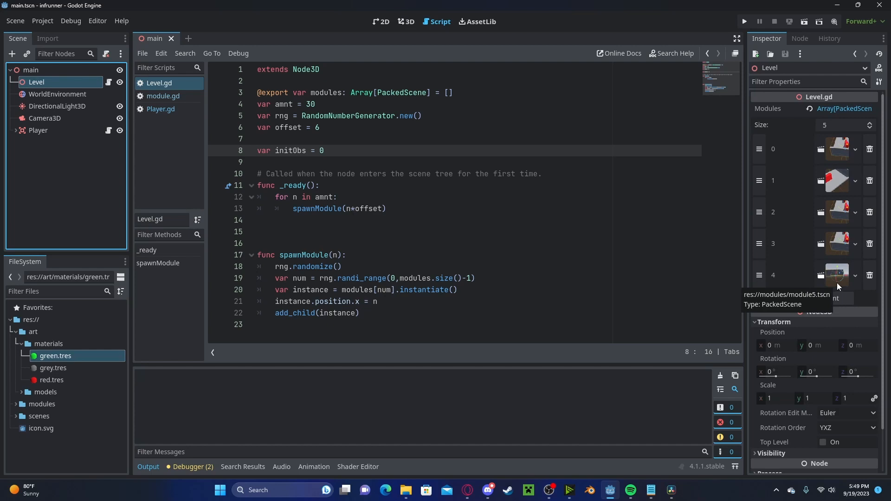
# Step: Spawn random modules only once initObs > 10, else modules[0] with initObs += 1, and test-run
pyautogui.write('if')
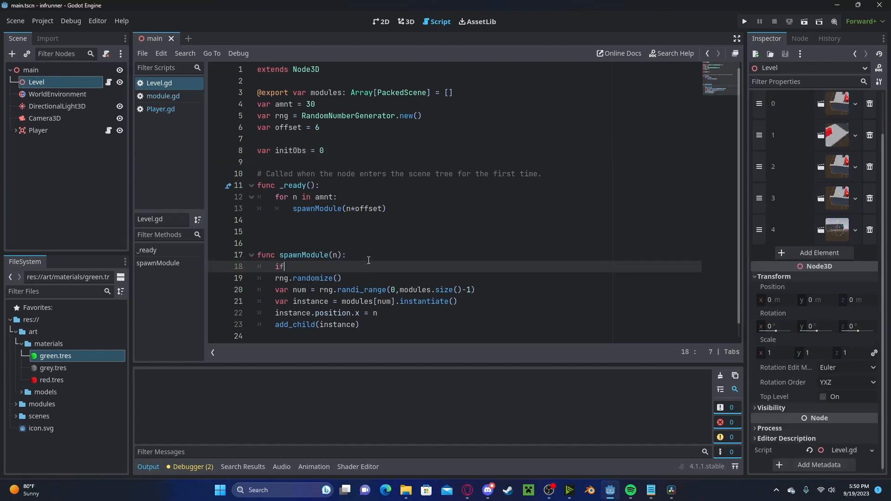
pyautogui.write('initObs > 10:')
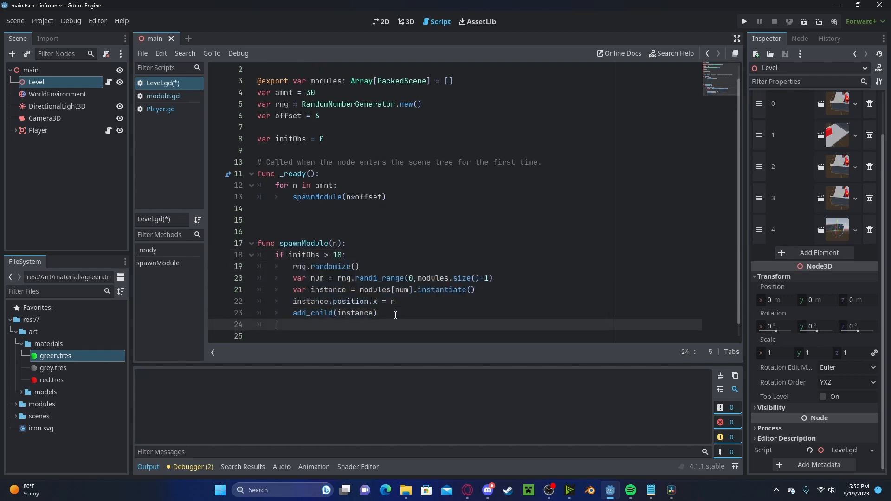
pyautogui.write('else:')
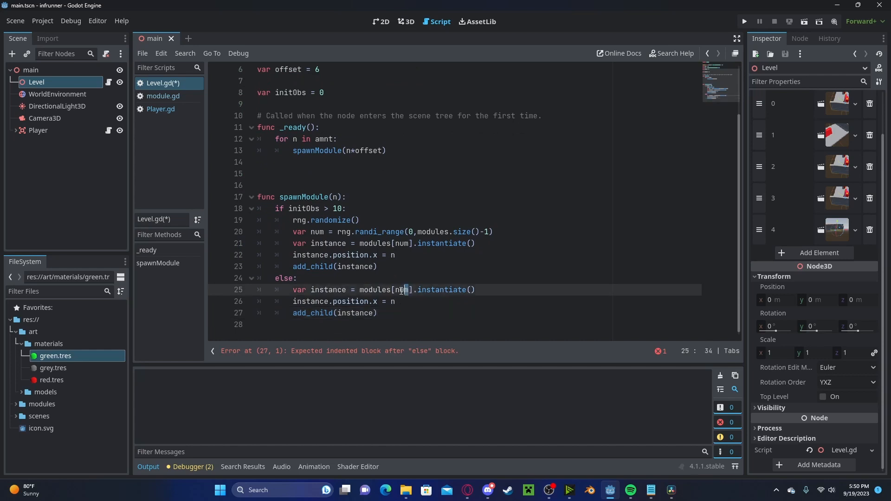
pyautogui.write('4')
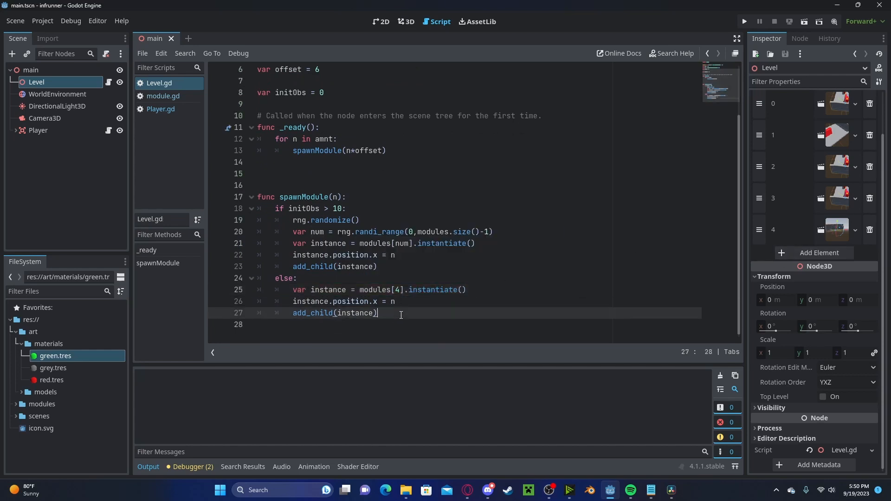
pyautogui.press('enter')
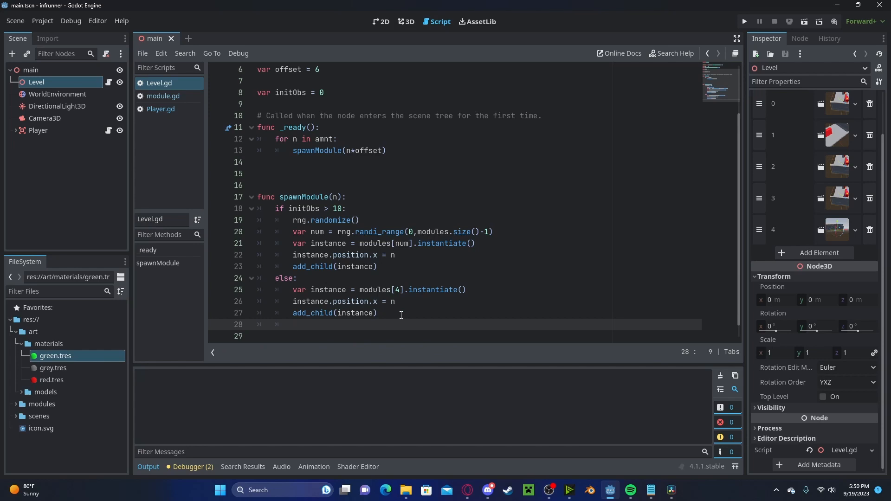
pyautogui.write('initObs += 1')
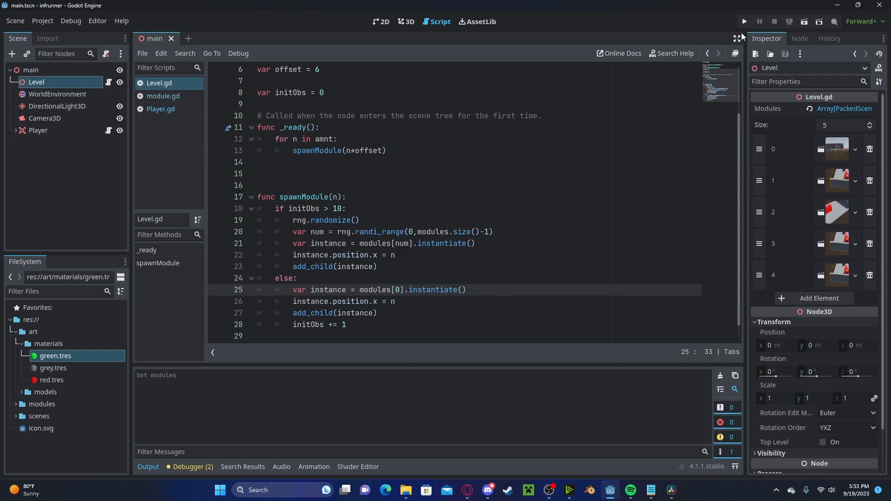
pyautogui.click(744, 21)
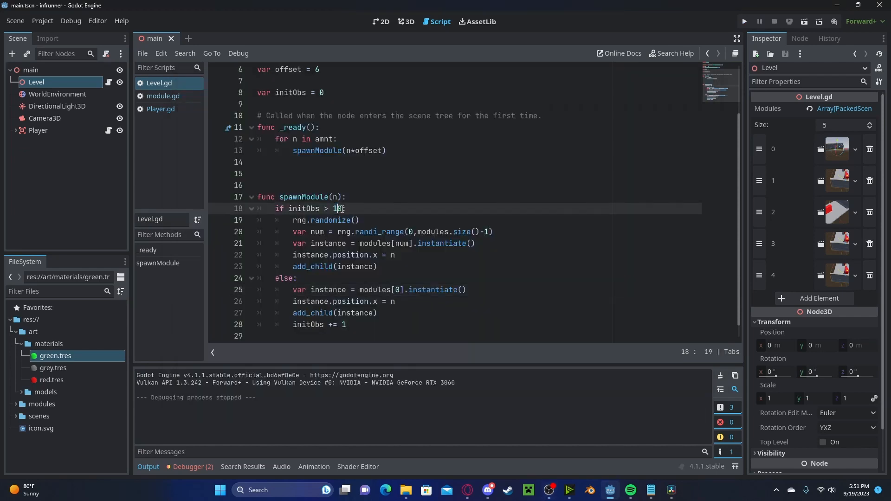
# Step: In the 3D view, add a RayCast3D under Player named DeathSensor, rotated 90 degrees to point sideways
pyautogui.click(406, 22)
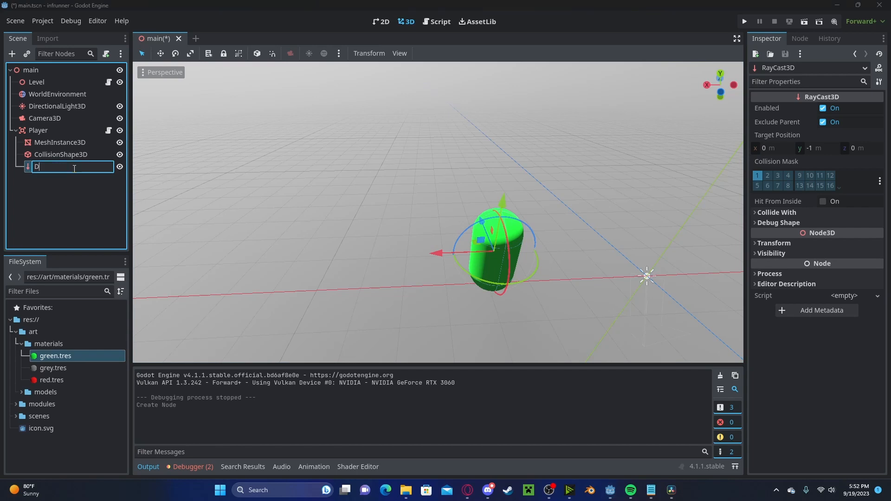
pyautogui.write('eathSensor')
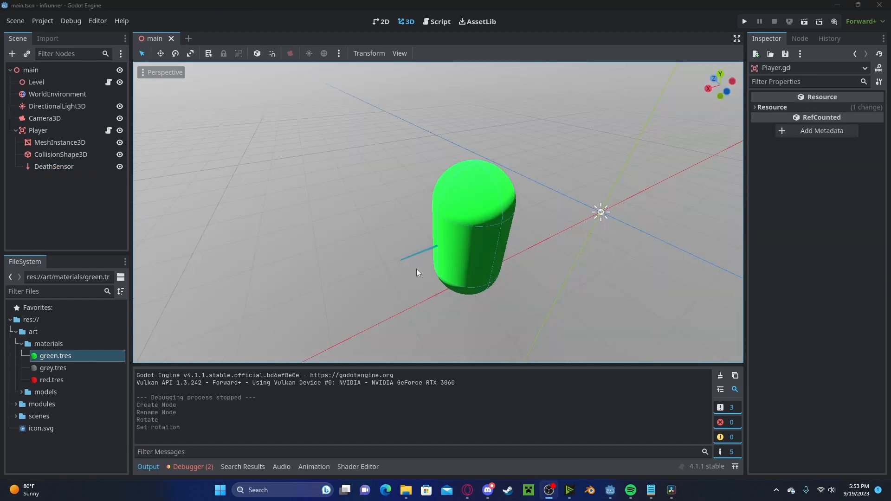
pyautogui.click(440, 22)
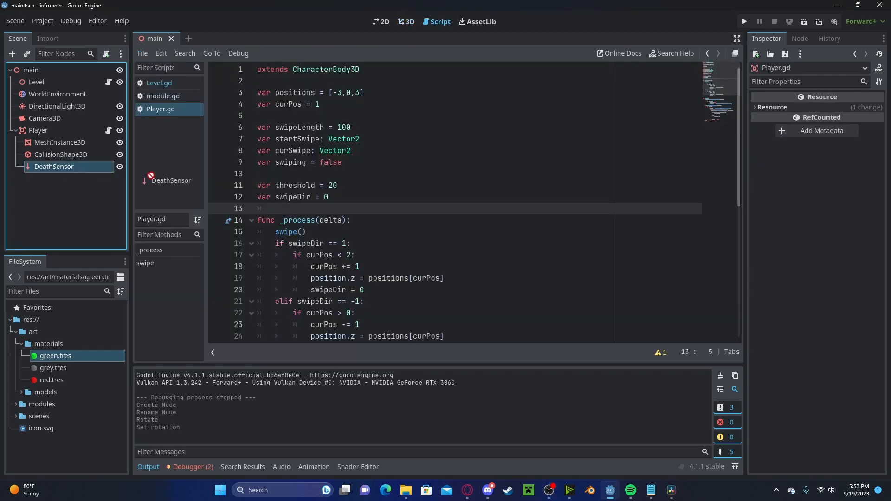
pyautogui.write('@onready var death_sensor = $DeathSensor')
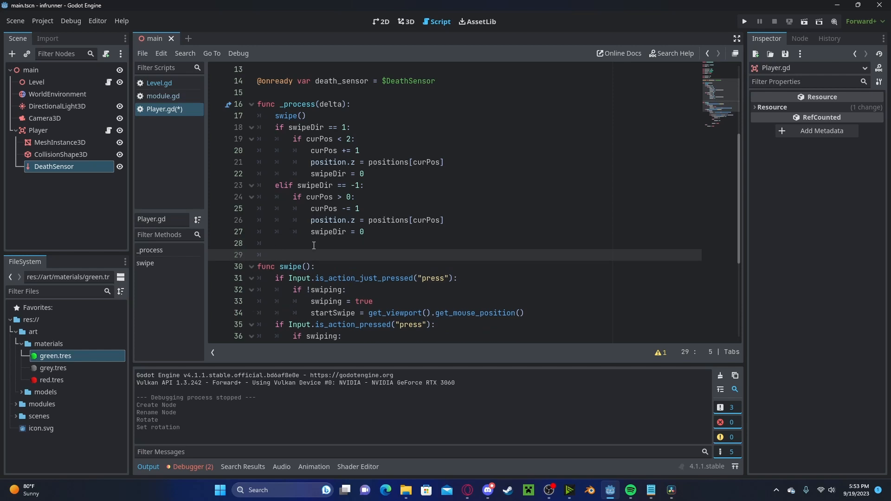
pyautogui.write('if death_sensor')
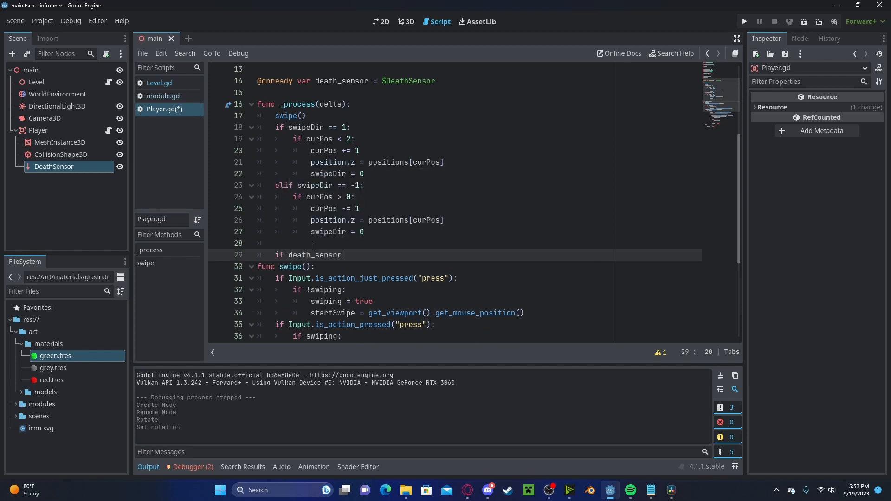
pyautogui.write('.is_colliding()')
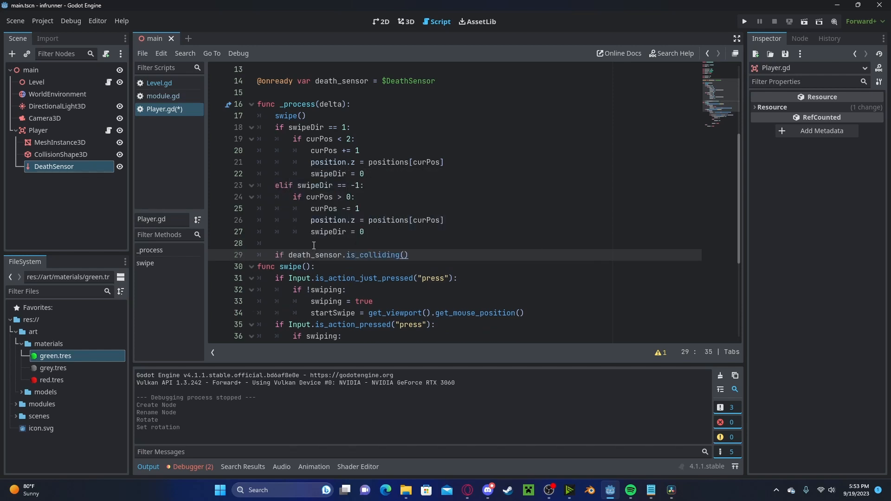
pyautogui.write('deatj')
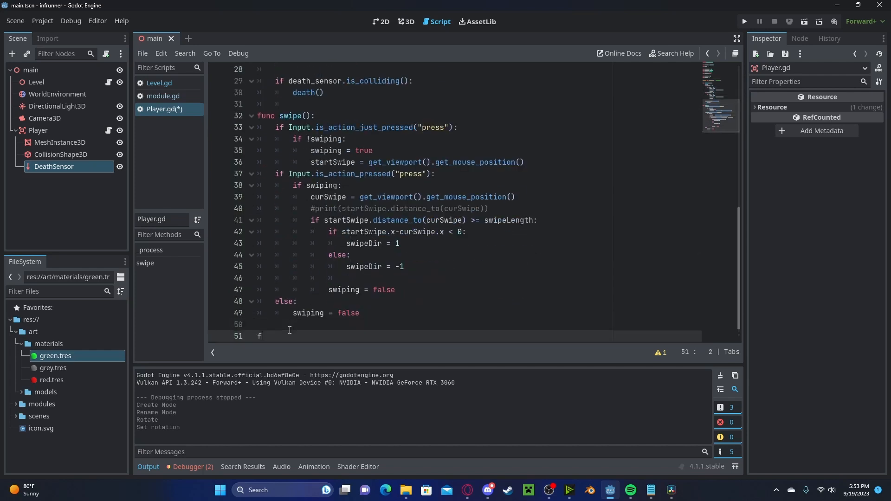
# Step: Define death() with get_tree().reload_current_scene() and run the game to test it
pyautogui.write('unc death()')
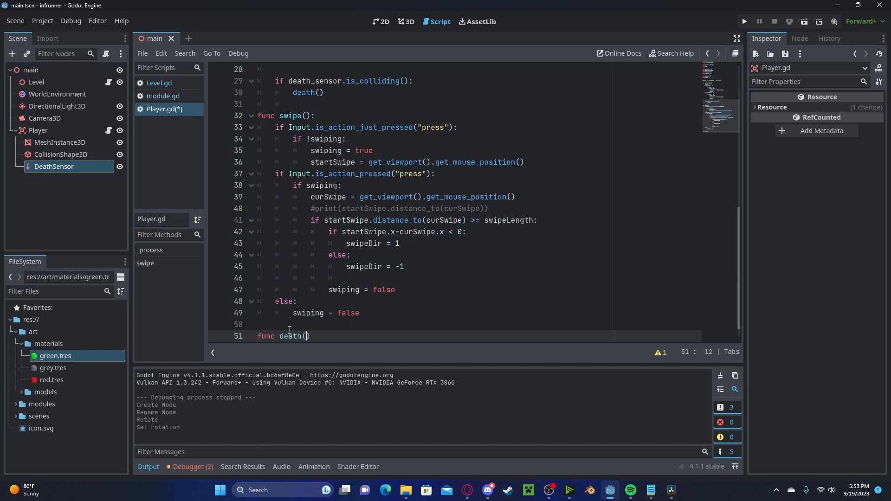
pyautogui.write('get_t')
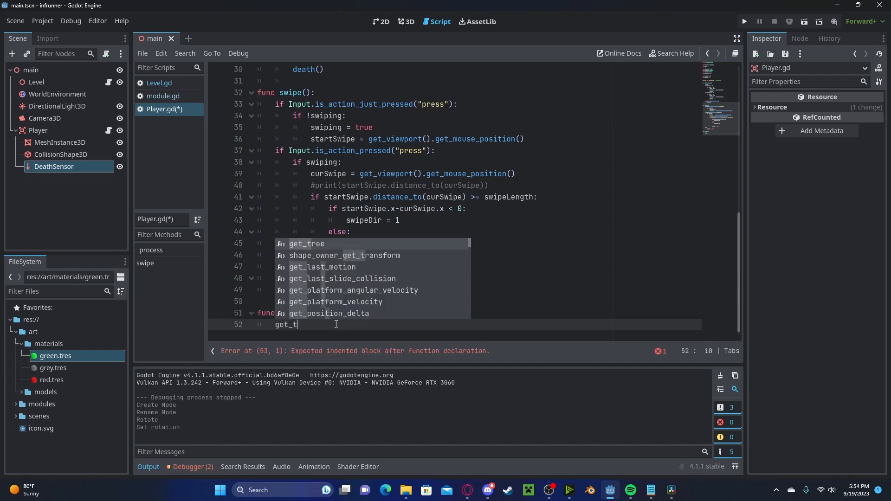
pyautogui.write('ree().reload_current_scene(')
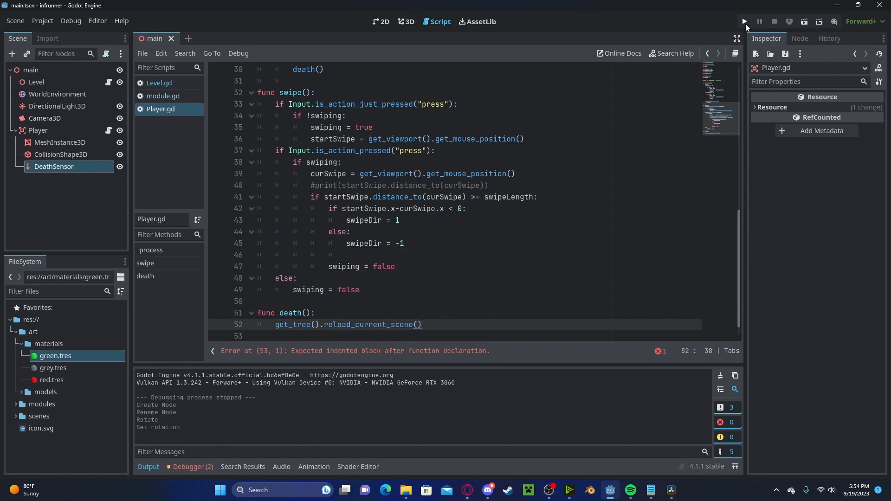
pyautogui.click(744, 21)
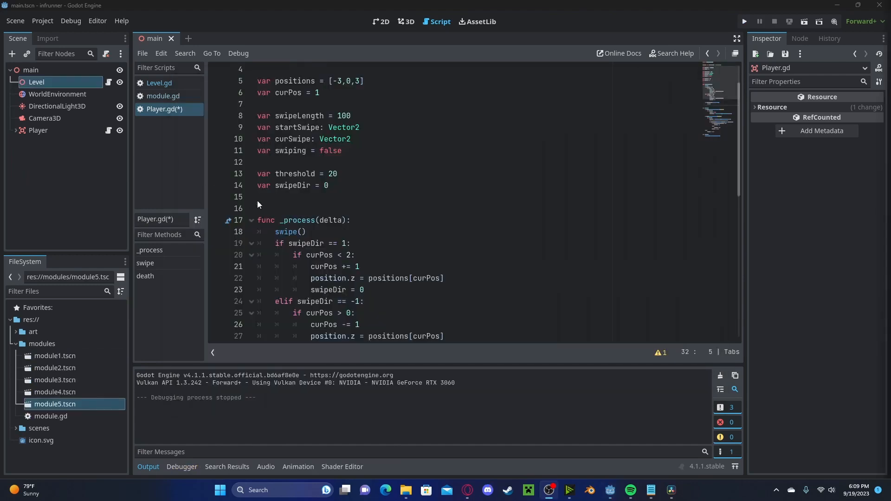
# Step: Add the constant JUMP_VEL = 7 to Player.gd
pyautogui.write('const')
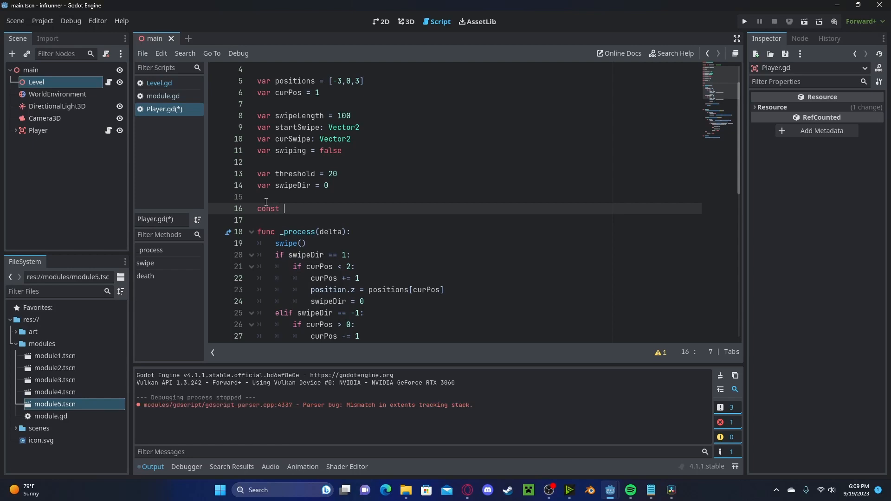
pyautogui.write('JUMP_')
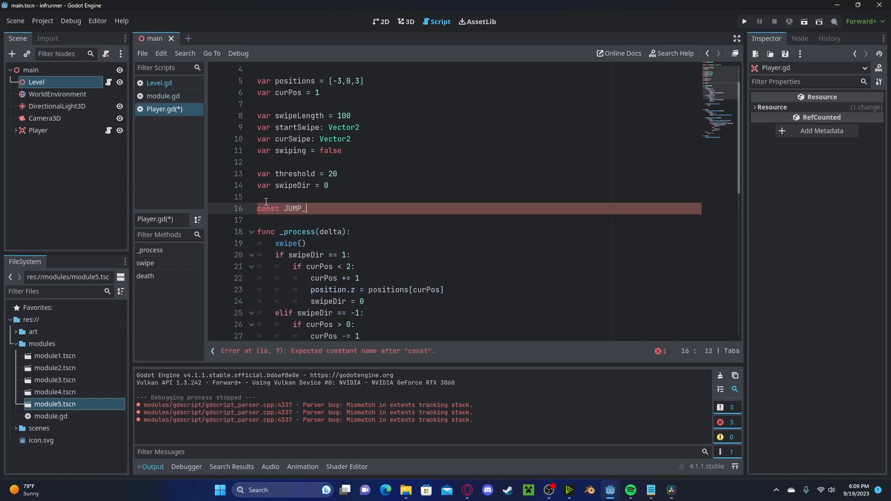
pyautogui.write('VEL =')
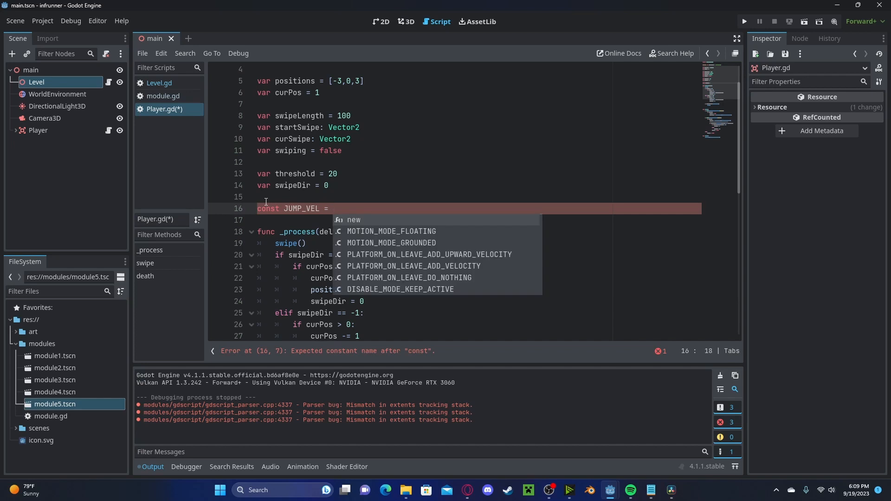
pyautogui.write('7')
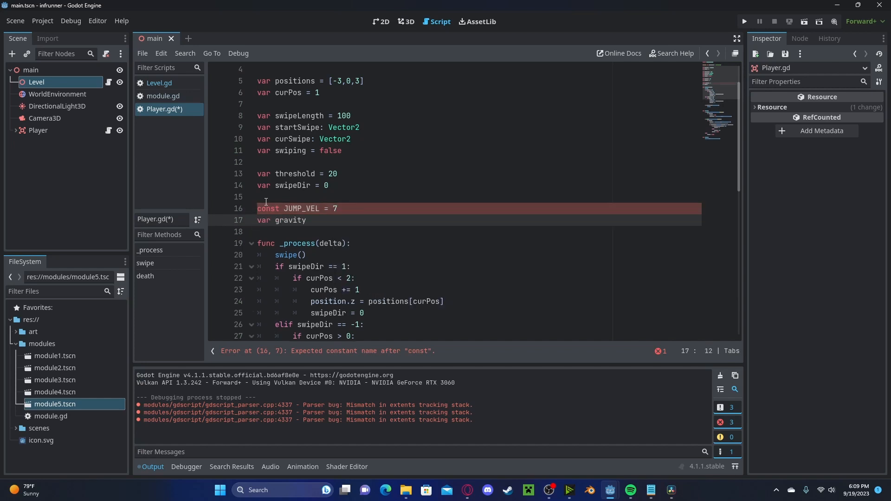
# Step: Add var gravity = ProjectSettings.get_setting("physics/3d/default_gravity") using autocomplete
pyautogui.write('= ProjectSettings')
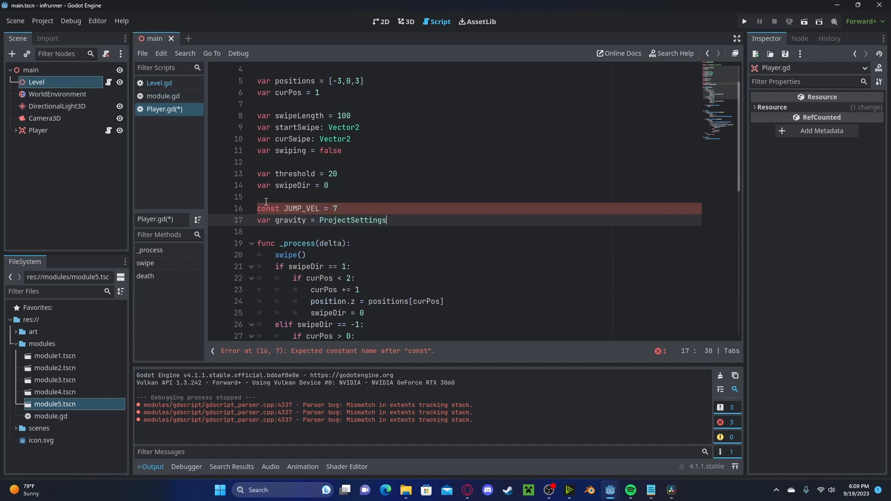
pyautogui.write('.get_')
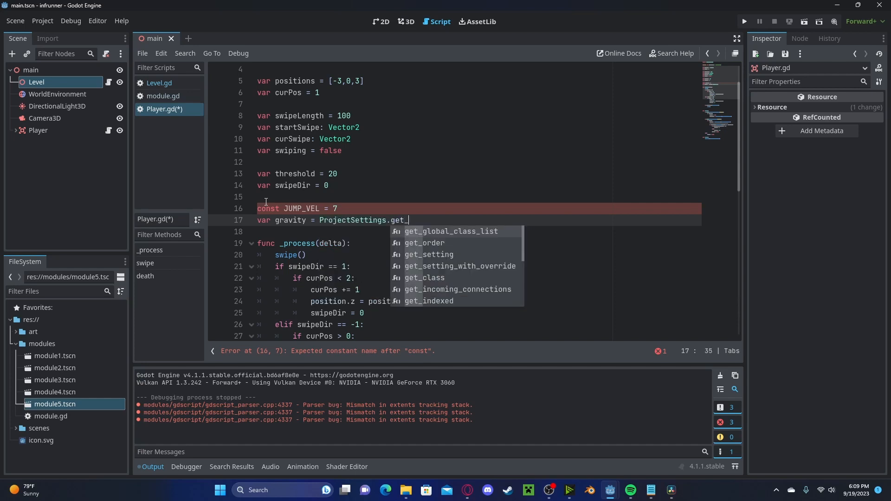
pyautogui.click(427, 254)
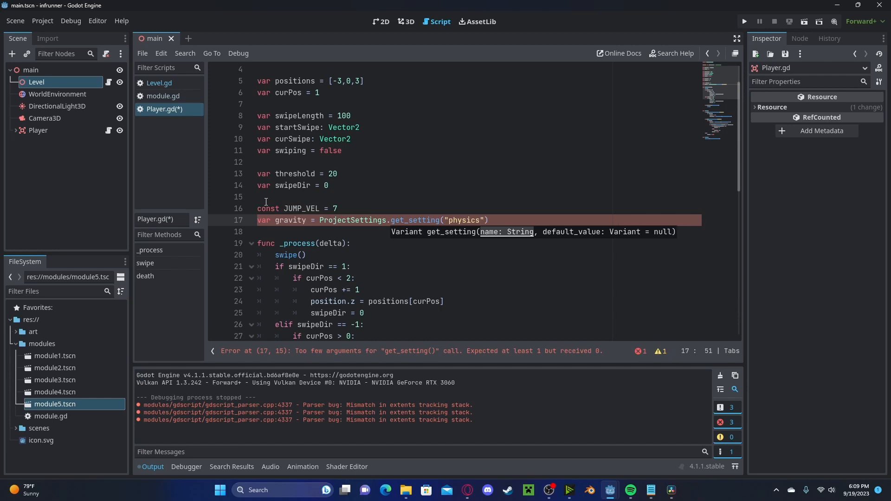
pyautogui.write('/3d/default_')
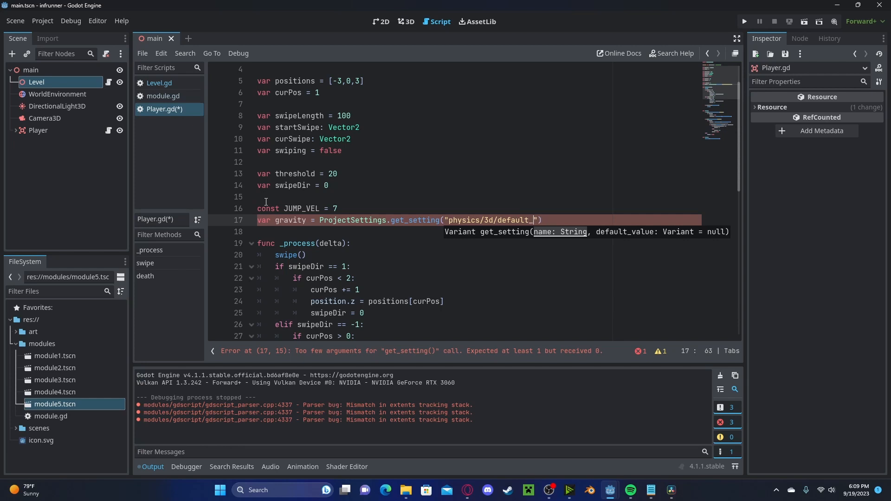
pyautogui.scroll(-3)
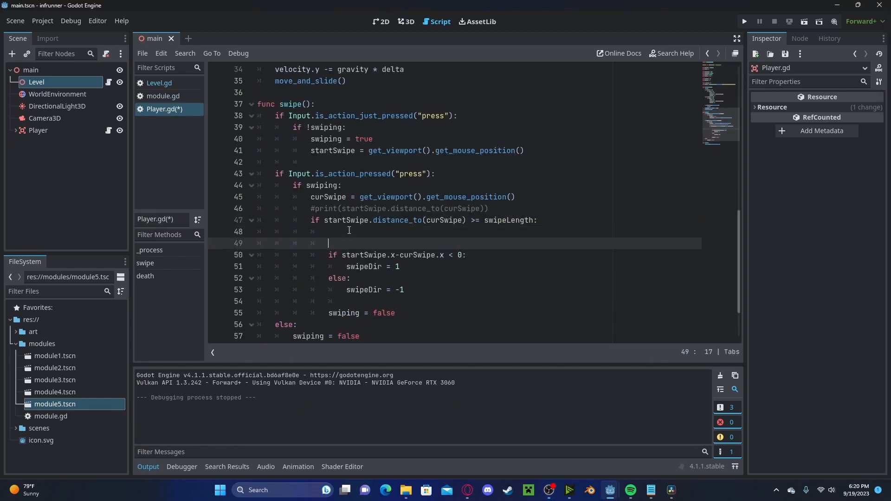
# Step: Wrap the left/right swipe check in if abs(startSwipe.y-curSwipe.y) < threshold
pyautogui.write('if abs(')
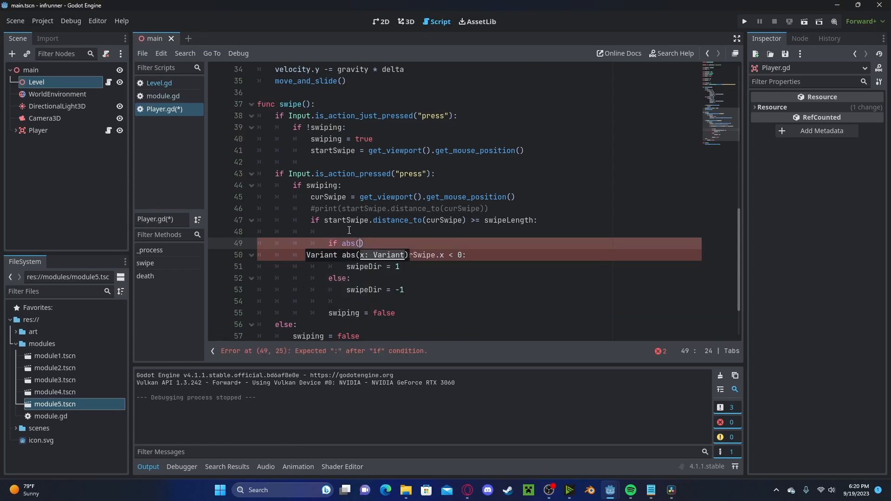
pyautogui.write('startSwipe.y')
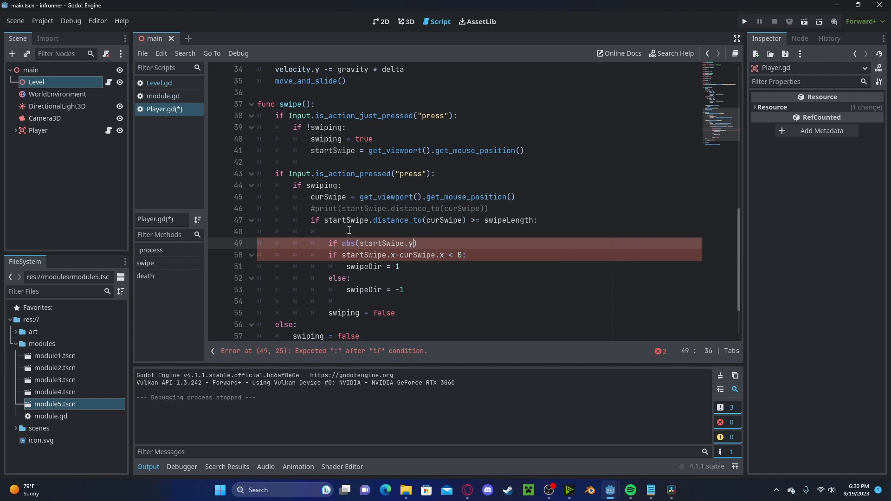
pyautogui.write('-cuer')
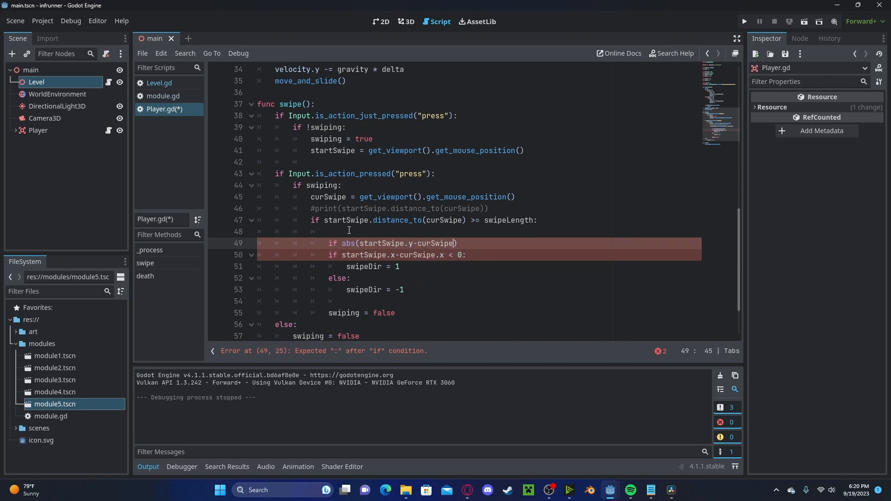
pyautogui.write('.y) <')
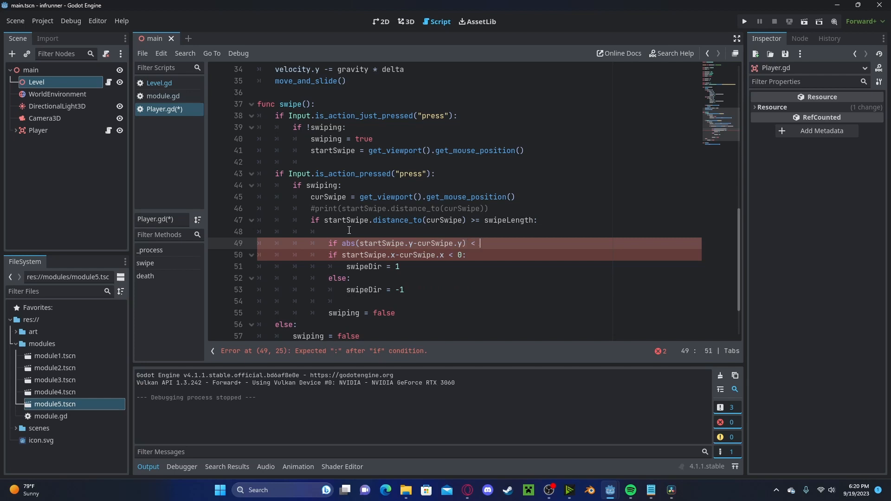
pyautogui.write('threshold:')
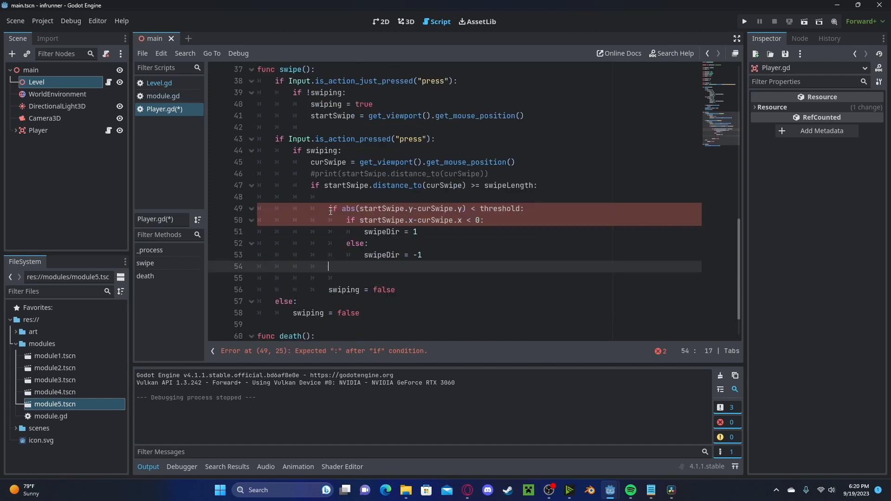
pyautogui.write('if abs(startSwipe.y-curSwipe.y) < threshold:')
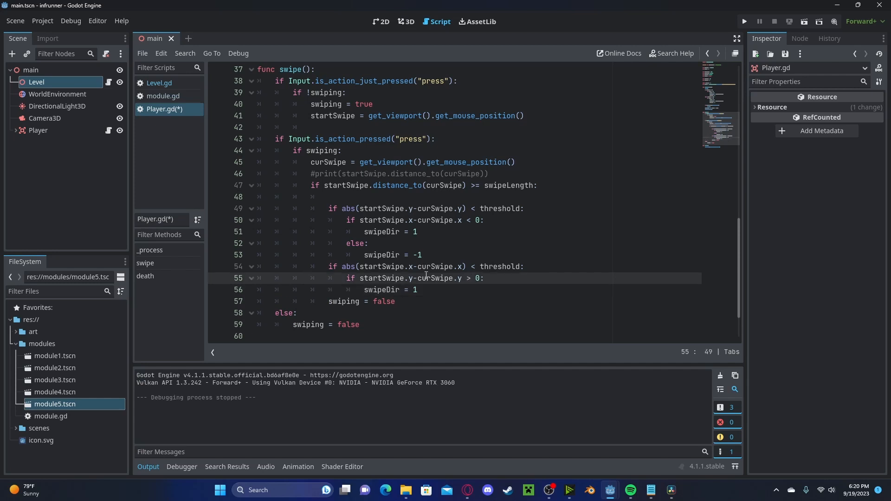
# Step: Make the upward-swipe branch set velocity.y instead of swipeDir
pyautogui.doubleClick(387, 290)
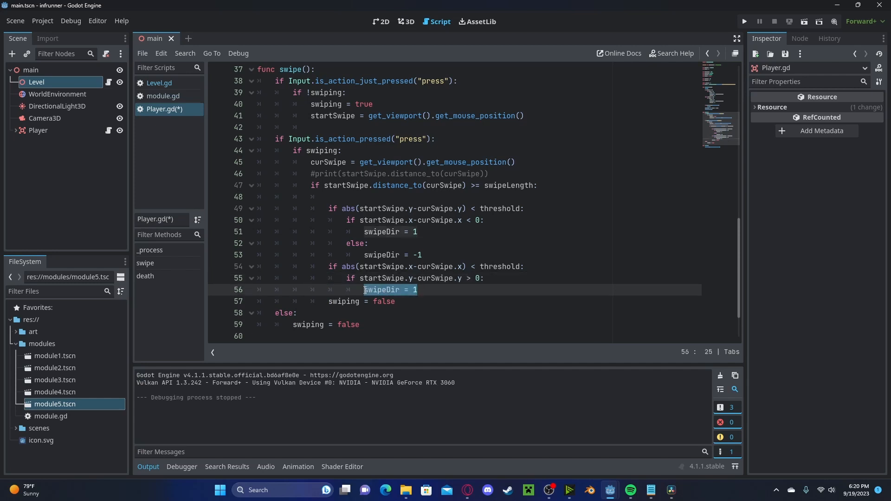
pyautogui.write('velocity')
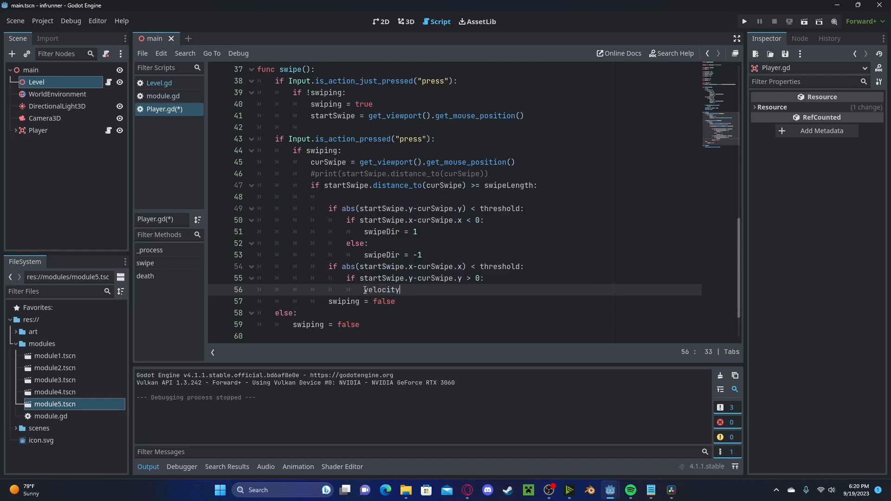
pyautogui.write('.y')
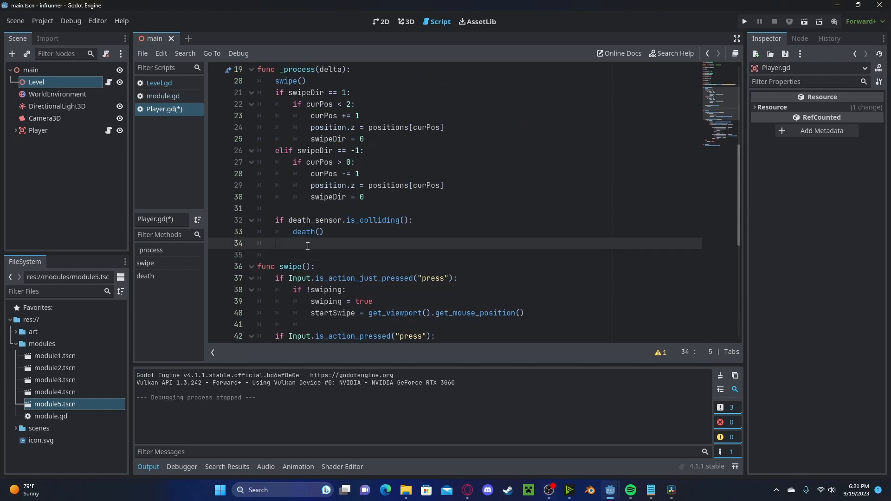
# Step: Add velocity.y -= gravity*delta and move_and_slide() to _process, then run and stop the game
pyautogui.write('velocity')
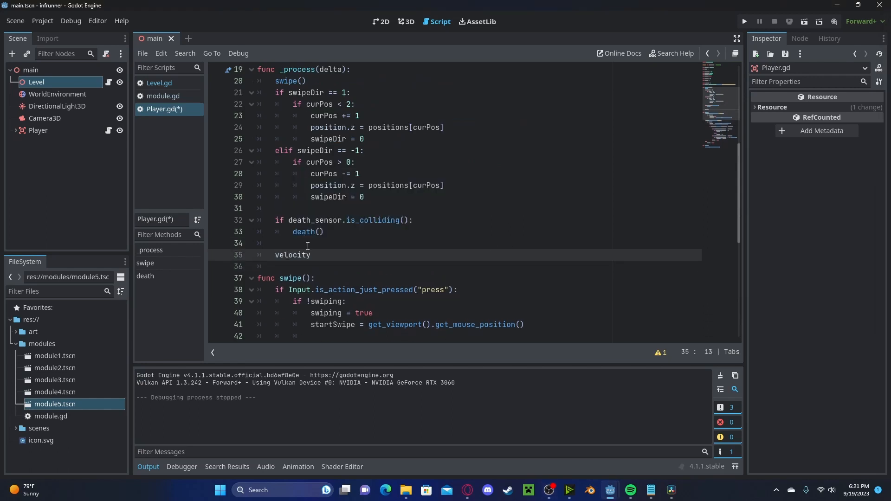
pyautogui.write('.y -= gravity')
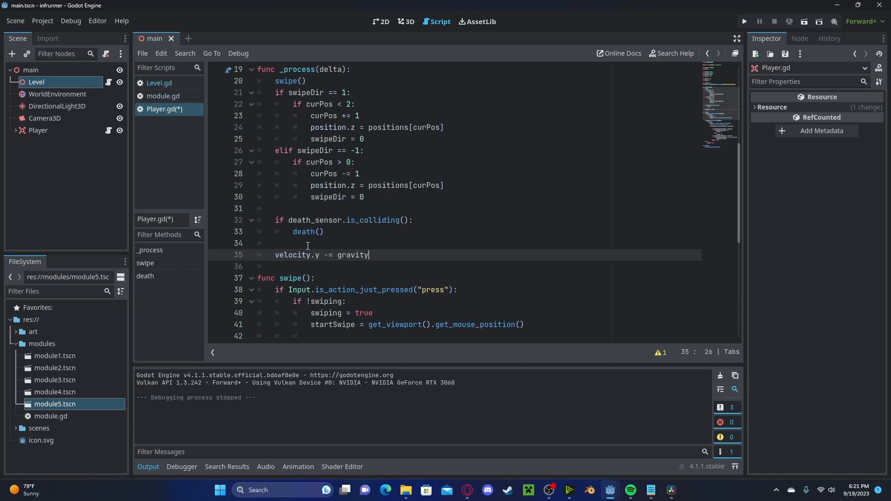
pyautogui.write('*delta')
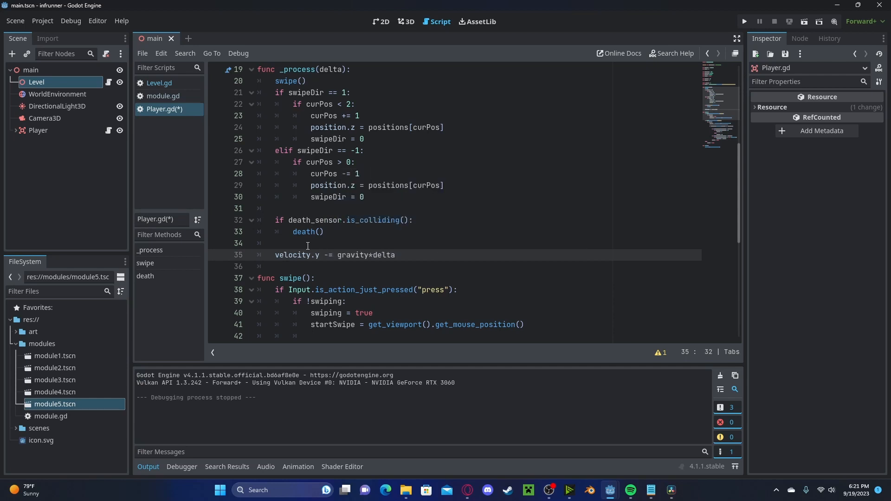
pyautogui.write('move_and_slide(')
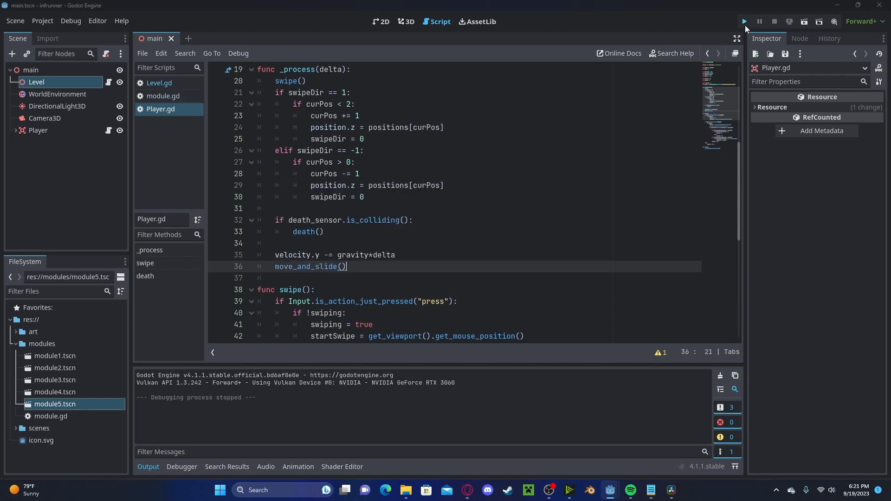
pyautogui.click(744, 22)
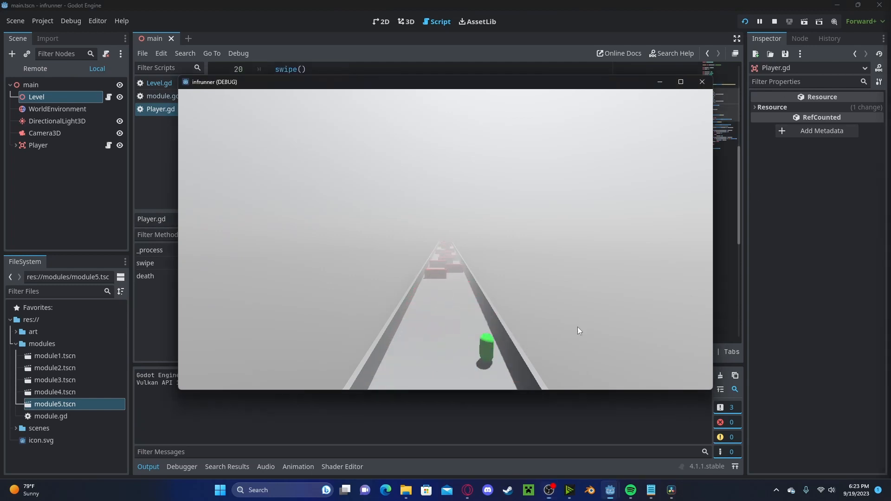
pyautogui.click(775, 22)
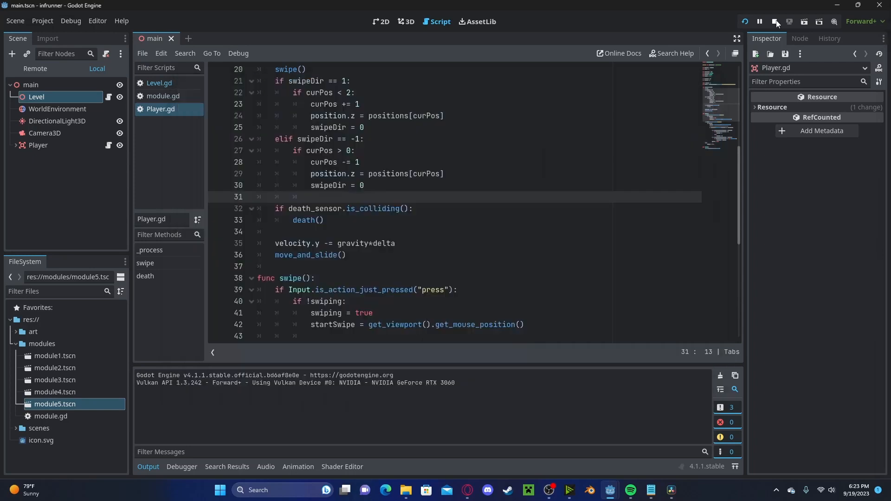
# Step: In _process, type position.z = lerpf(position.z, positions[curPos], delta*speed) to smooth lane changes
pyautogui.click(775, 21)
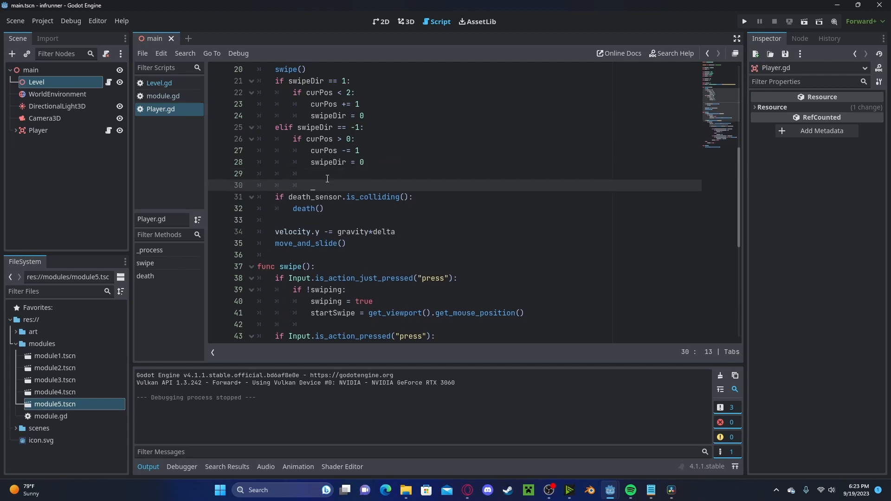
pyautogui.write('position')
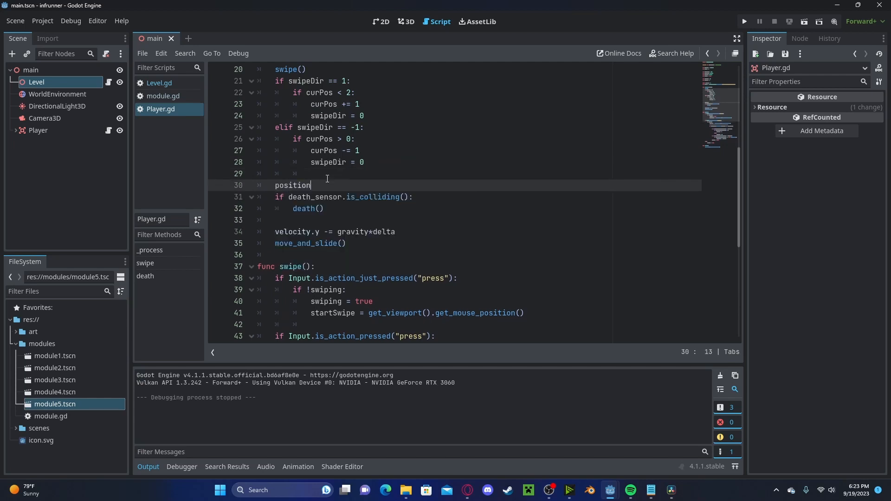
pyautogui.write('.z = l')
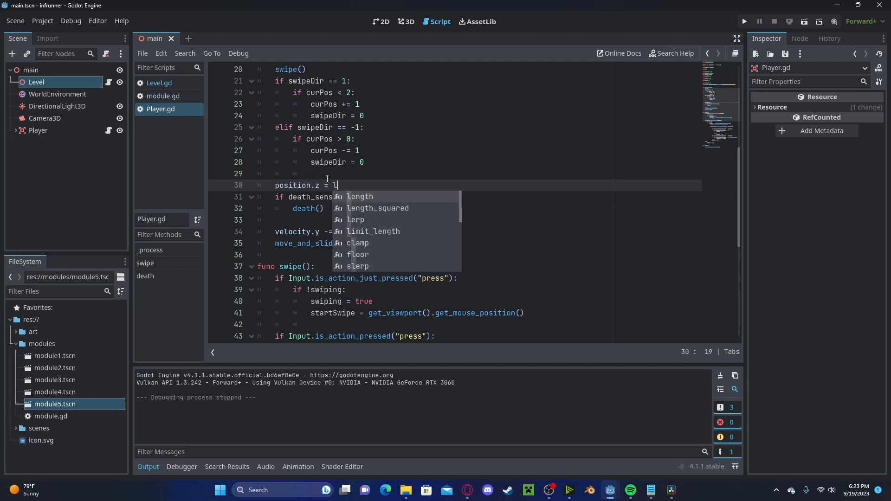
pyautogui.write('erpf(position.z')
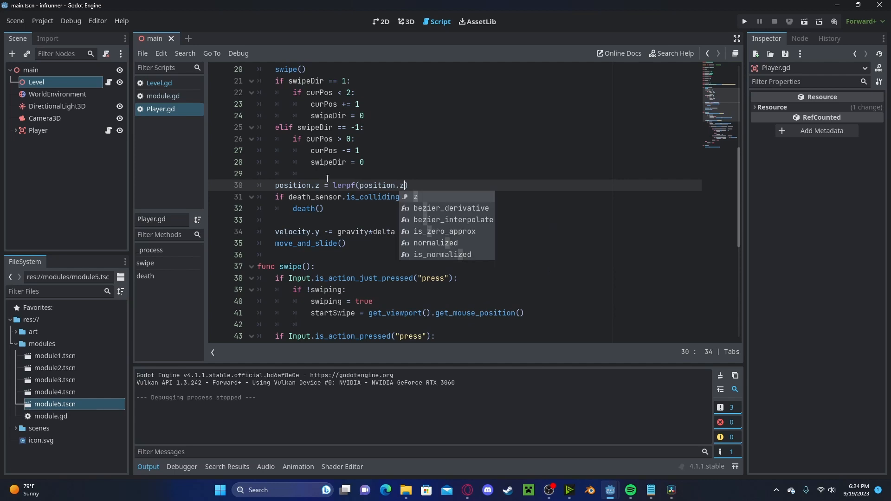
pyautogui.write(', pos')
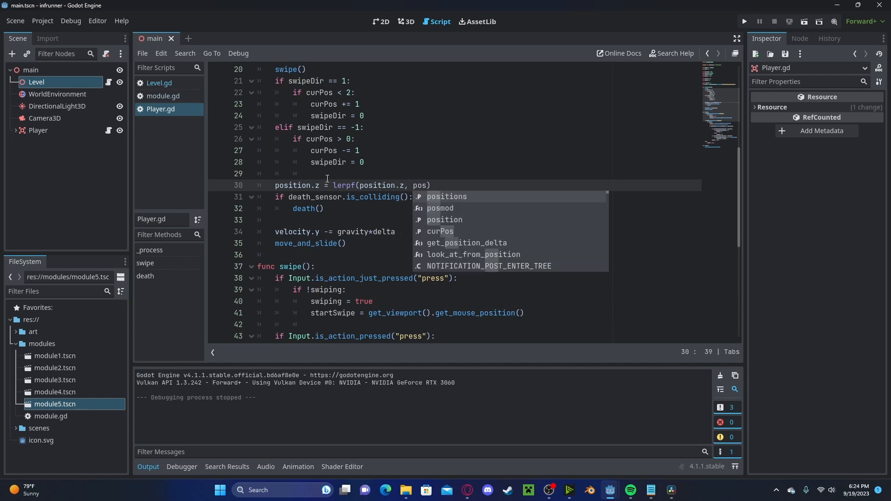
pyautogui.write('positions[cur]')
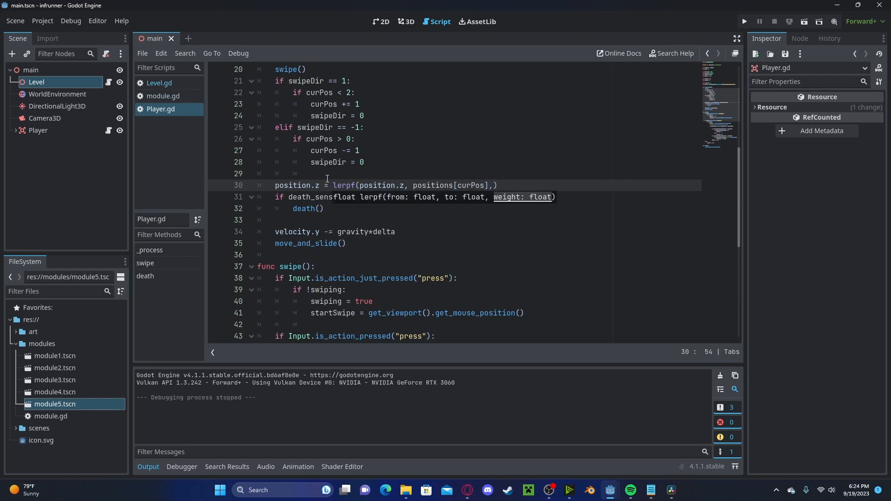
pyautogui.write('delta*')
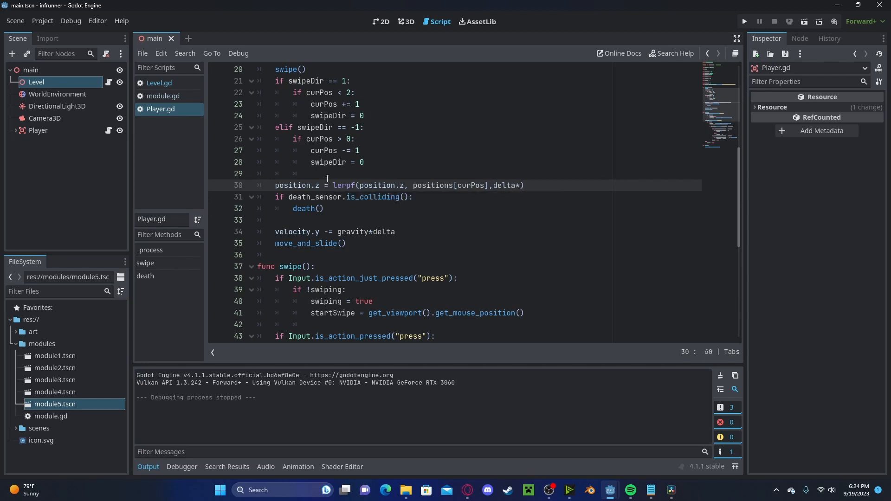